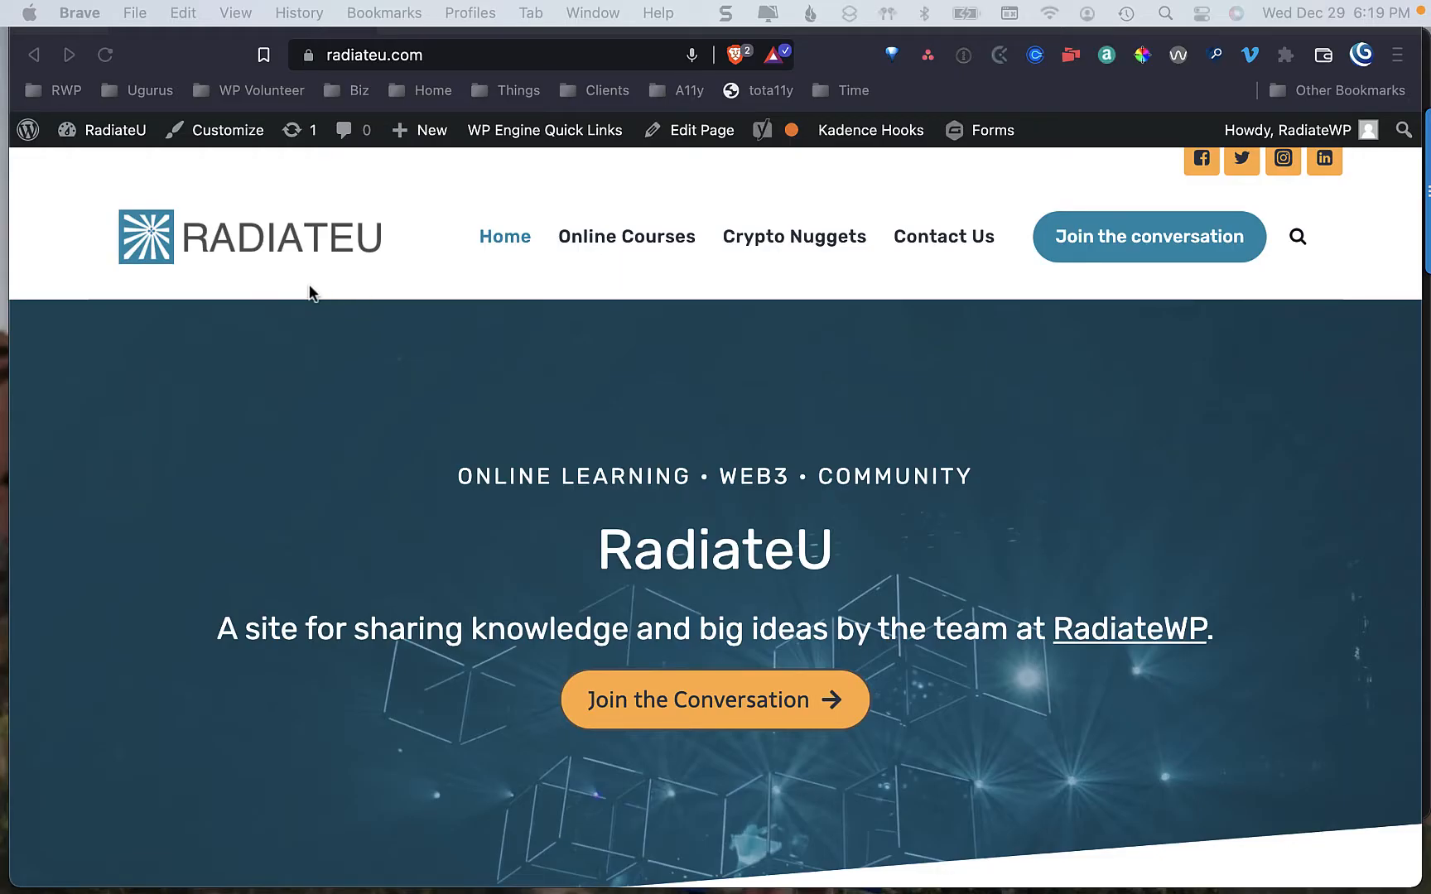
mouse_move(413, 263)
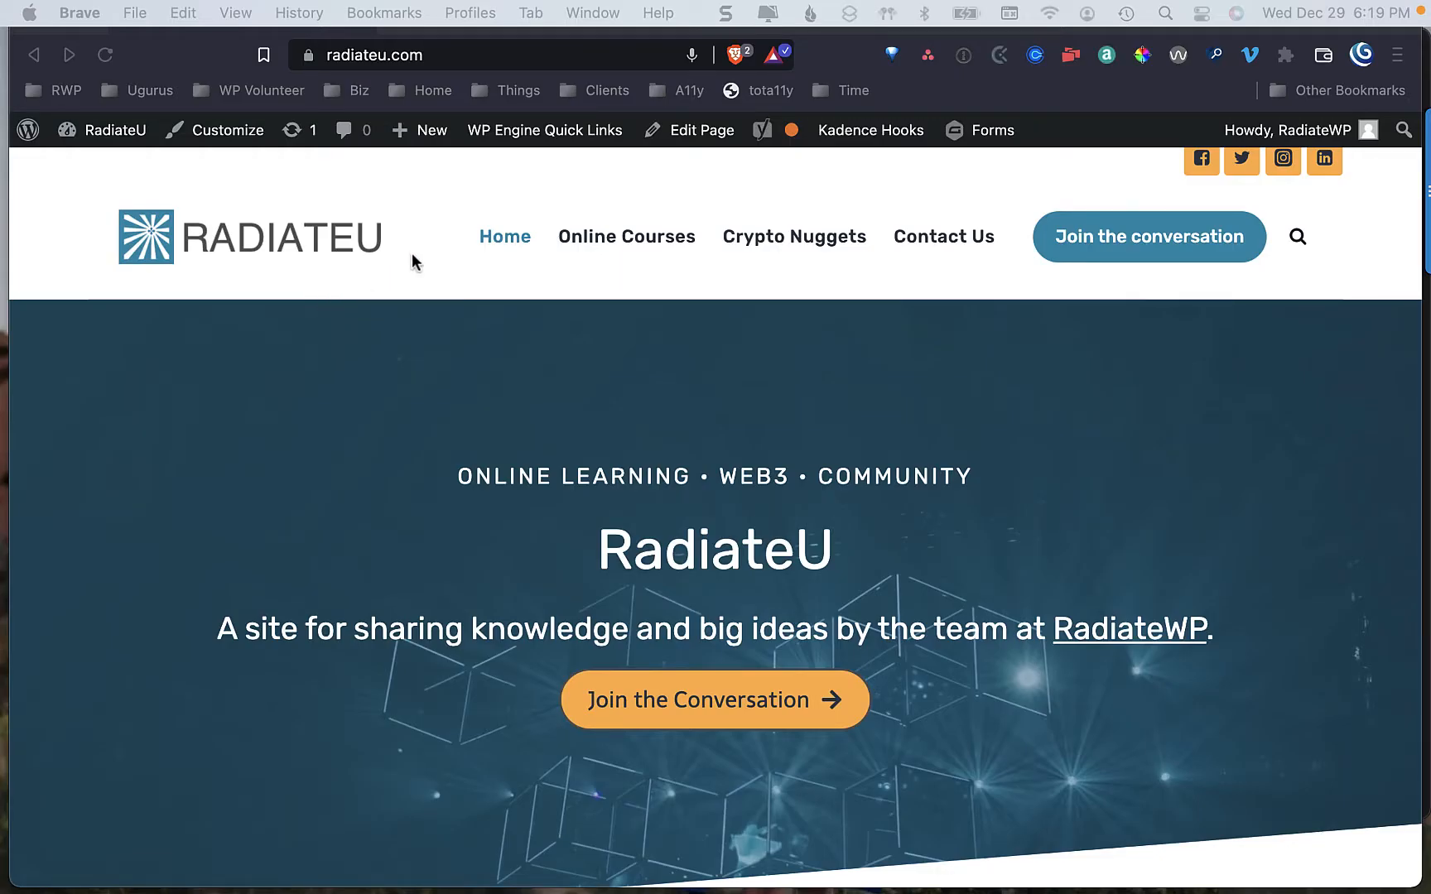
mouse_move(689, 192)
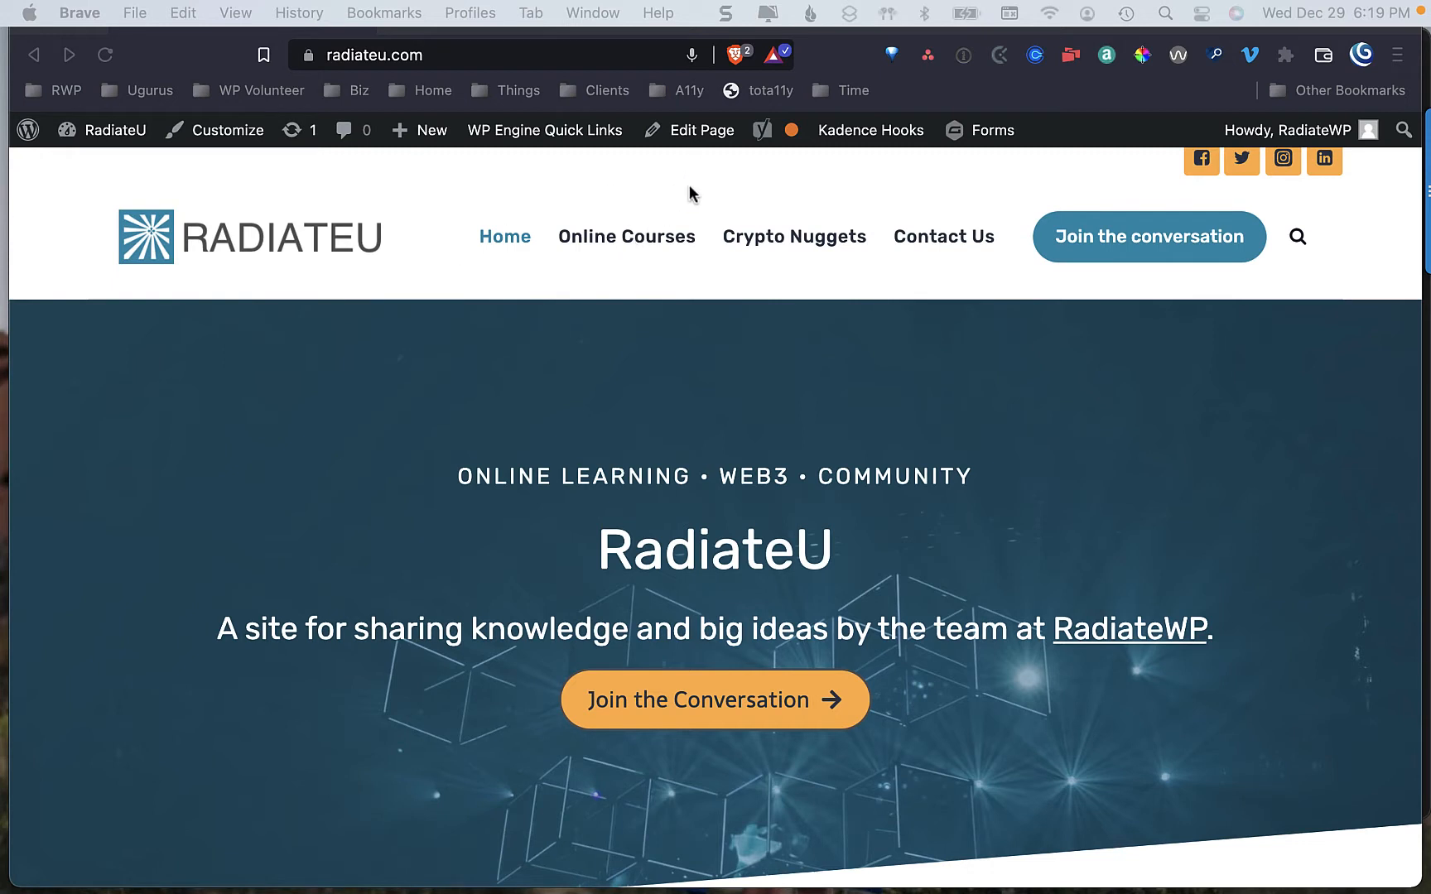
mouse_move(702, 148)
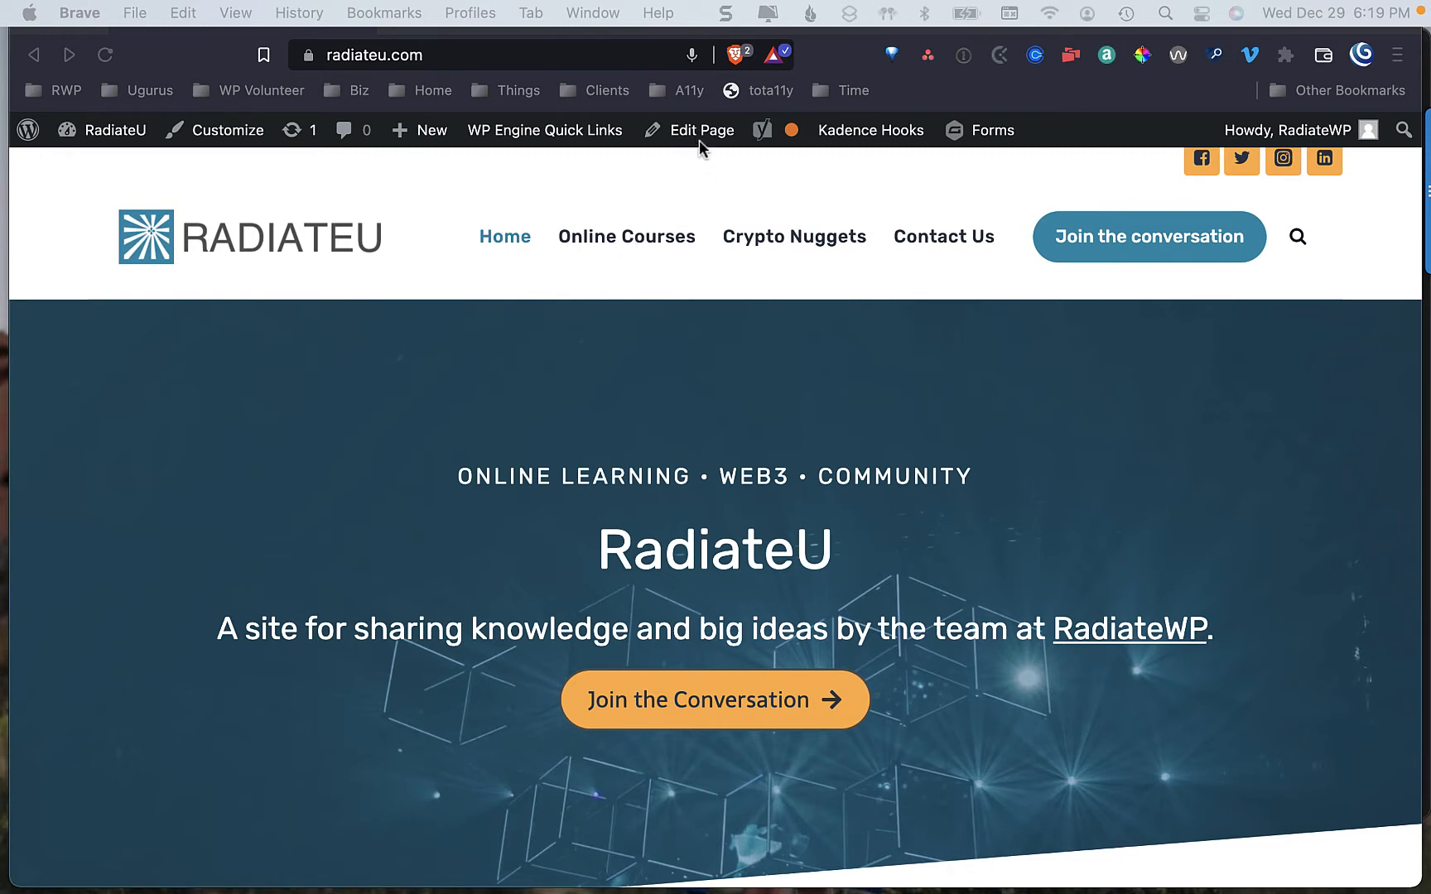
mouse_move(699, 185)
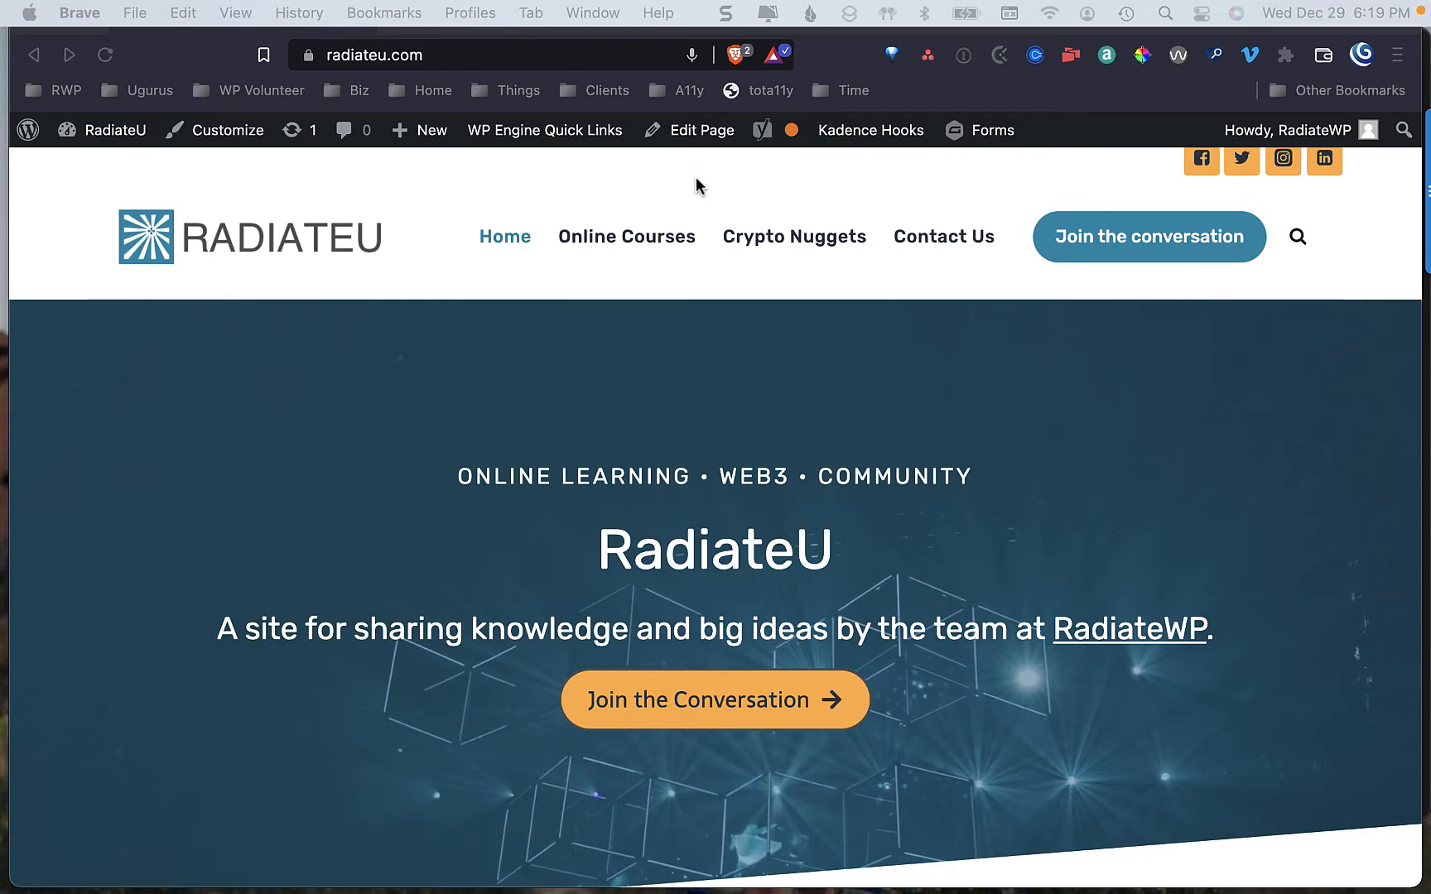
mouse_move(717, 182)
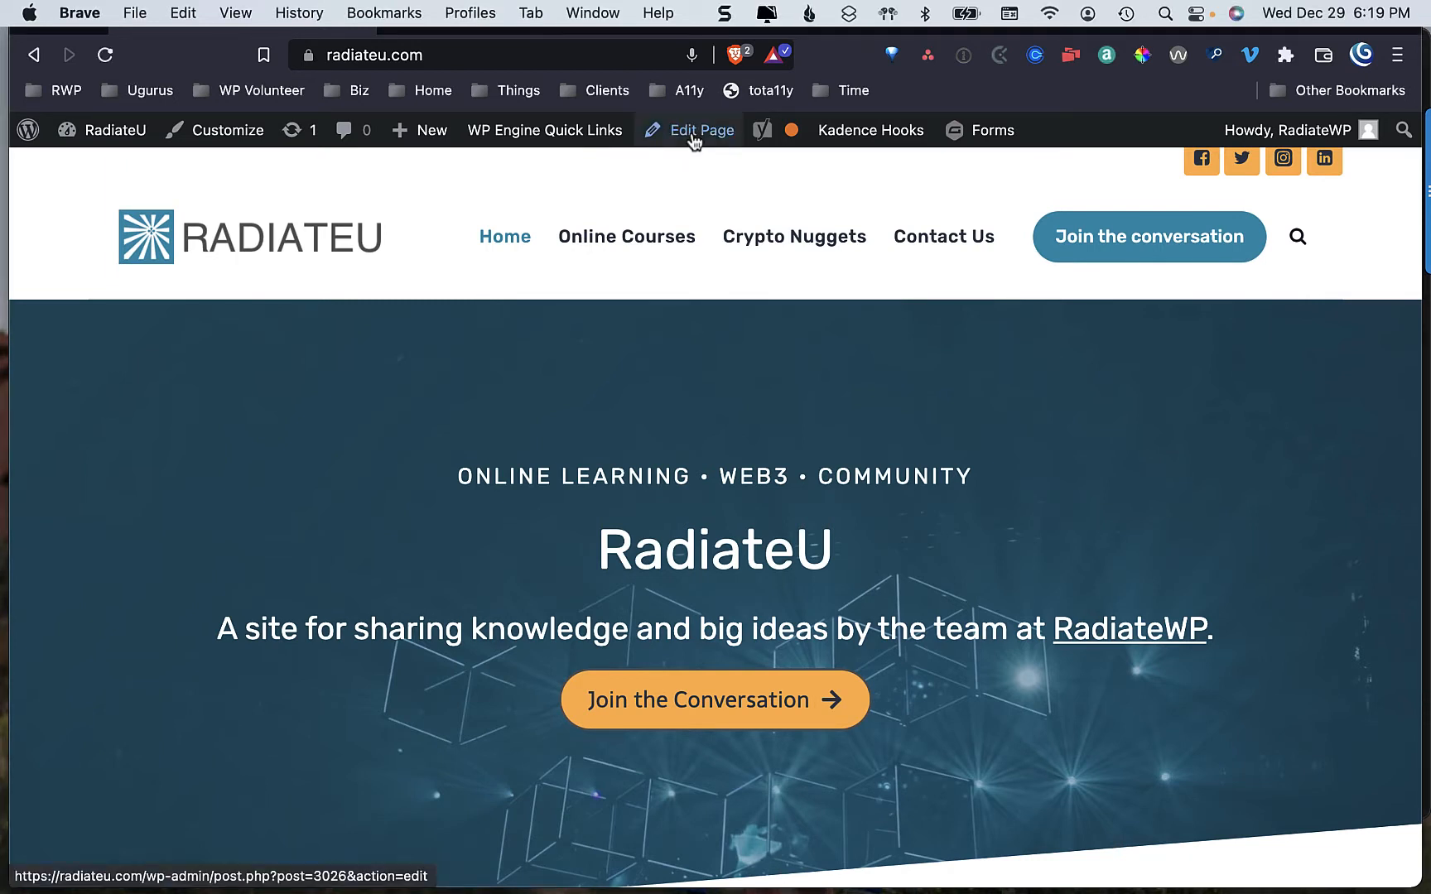
mouse_move(710, 187)
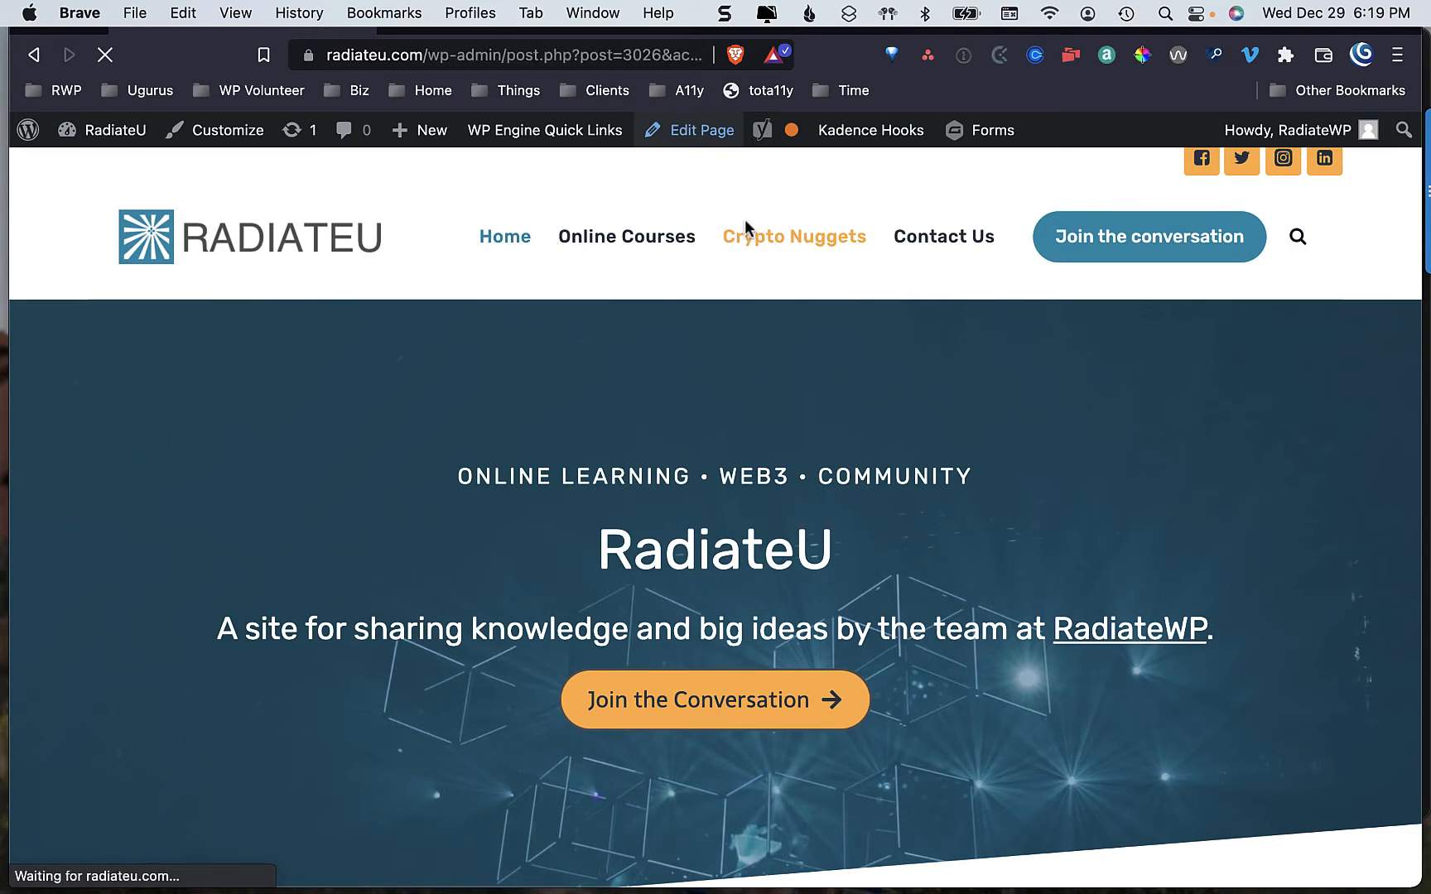
Close the settings sidebar and leave List View on so the homepage's nested block outline shows.
click(699, 129)
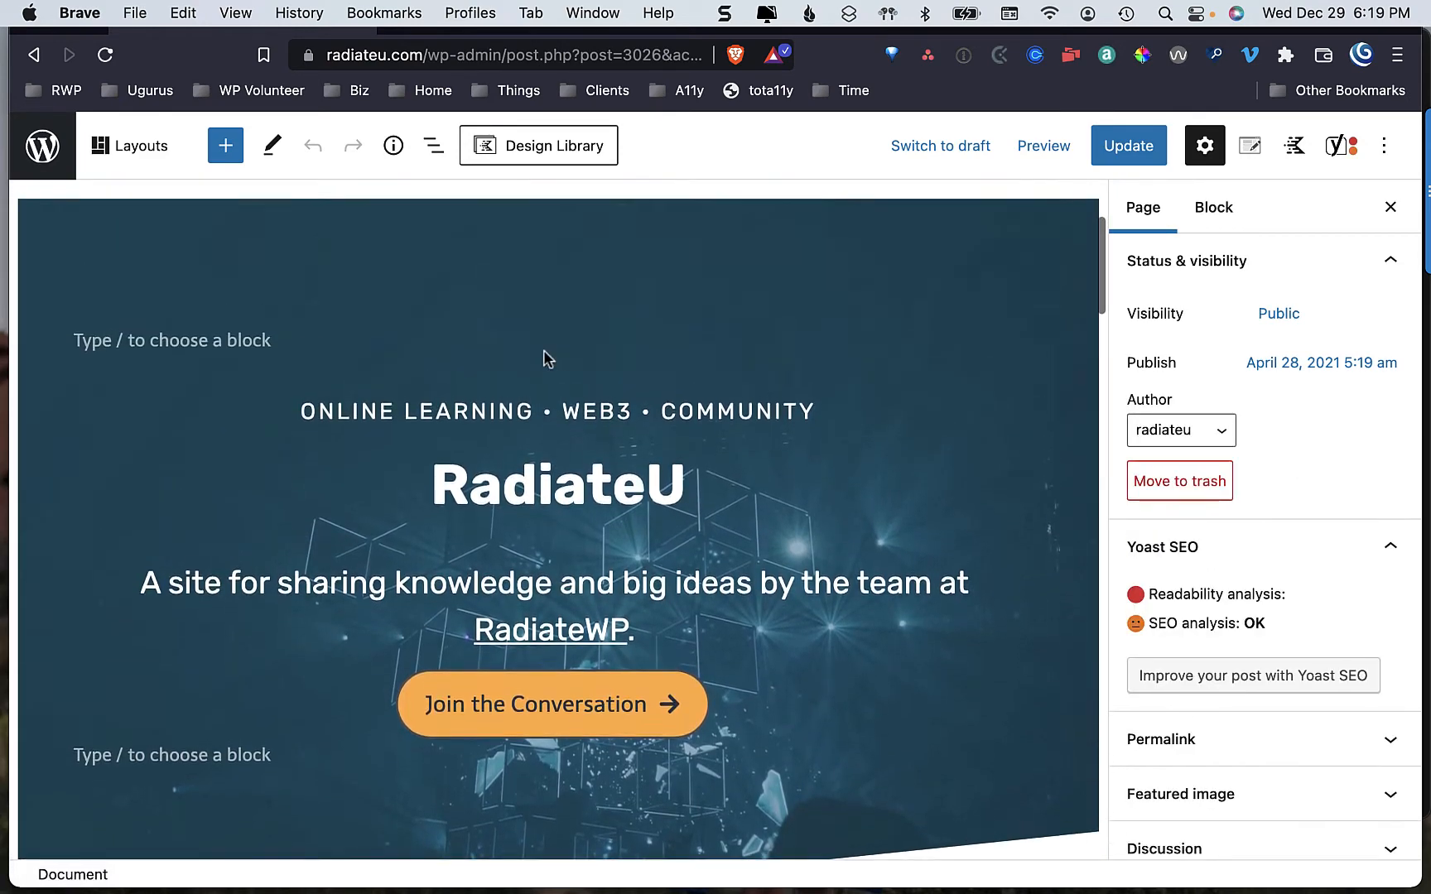
click(432, 145)
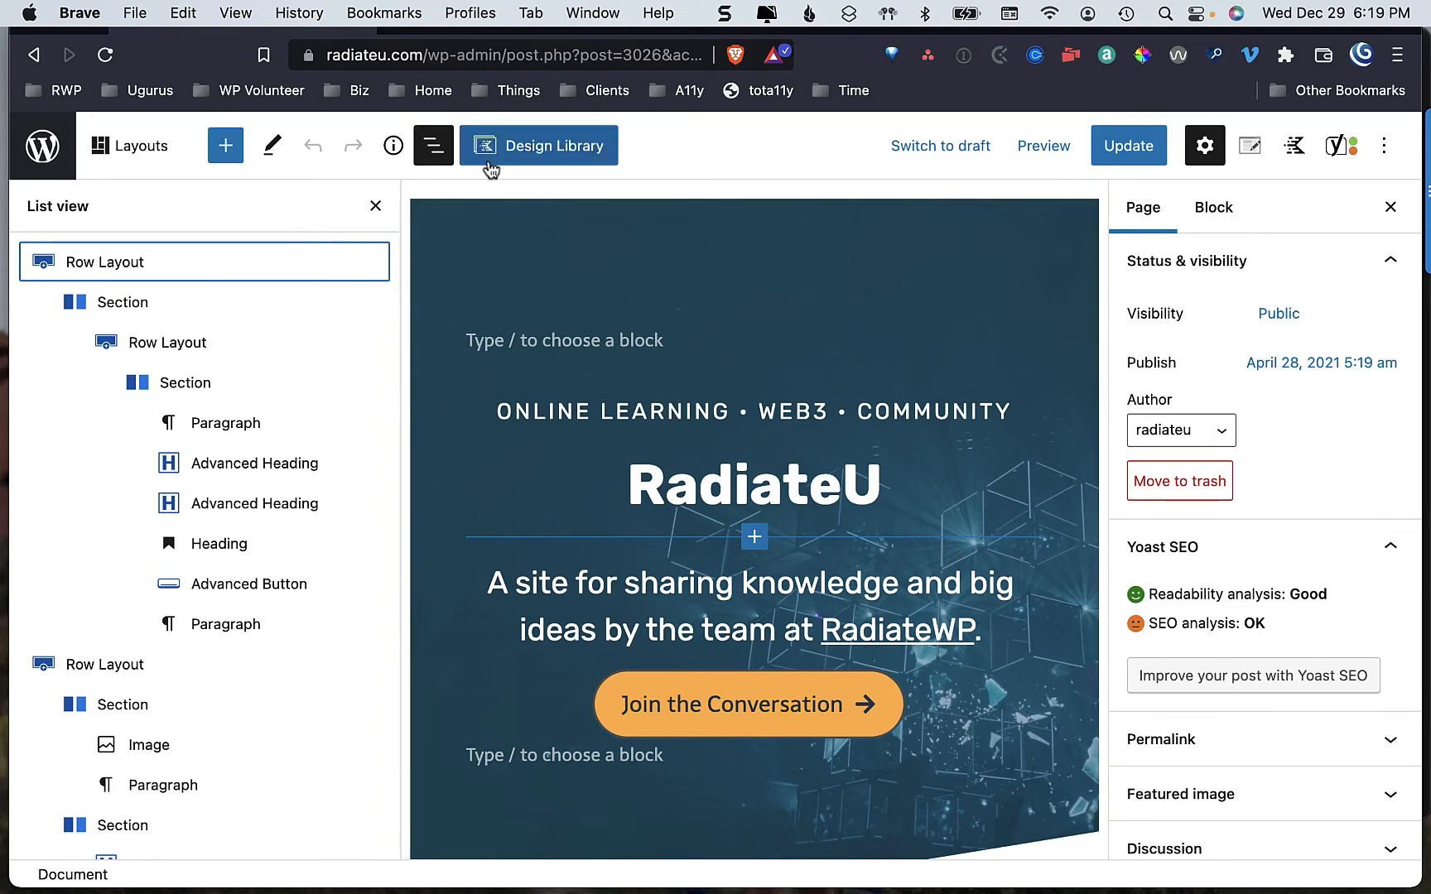
click(434, 146)
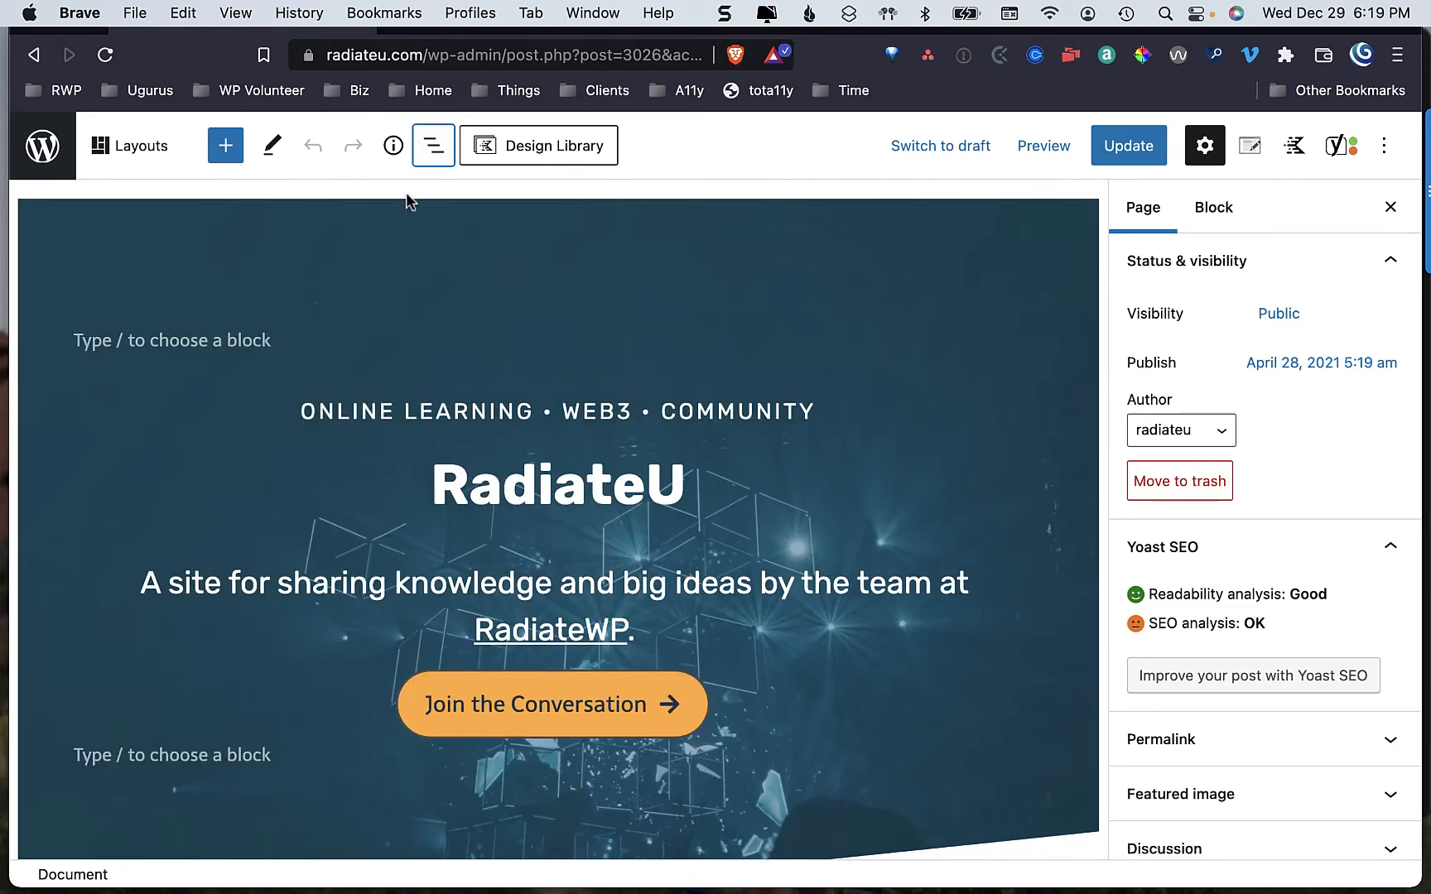
mouse_move(432, 146)
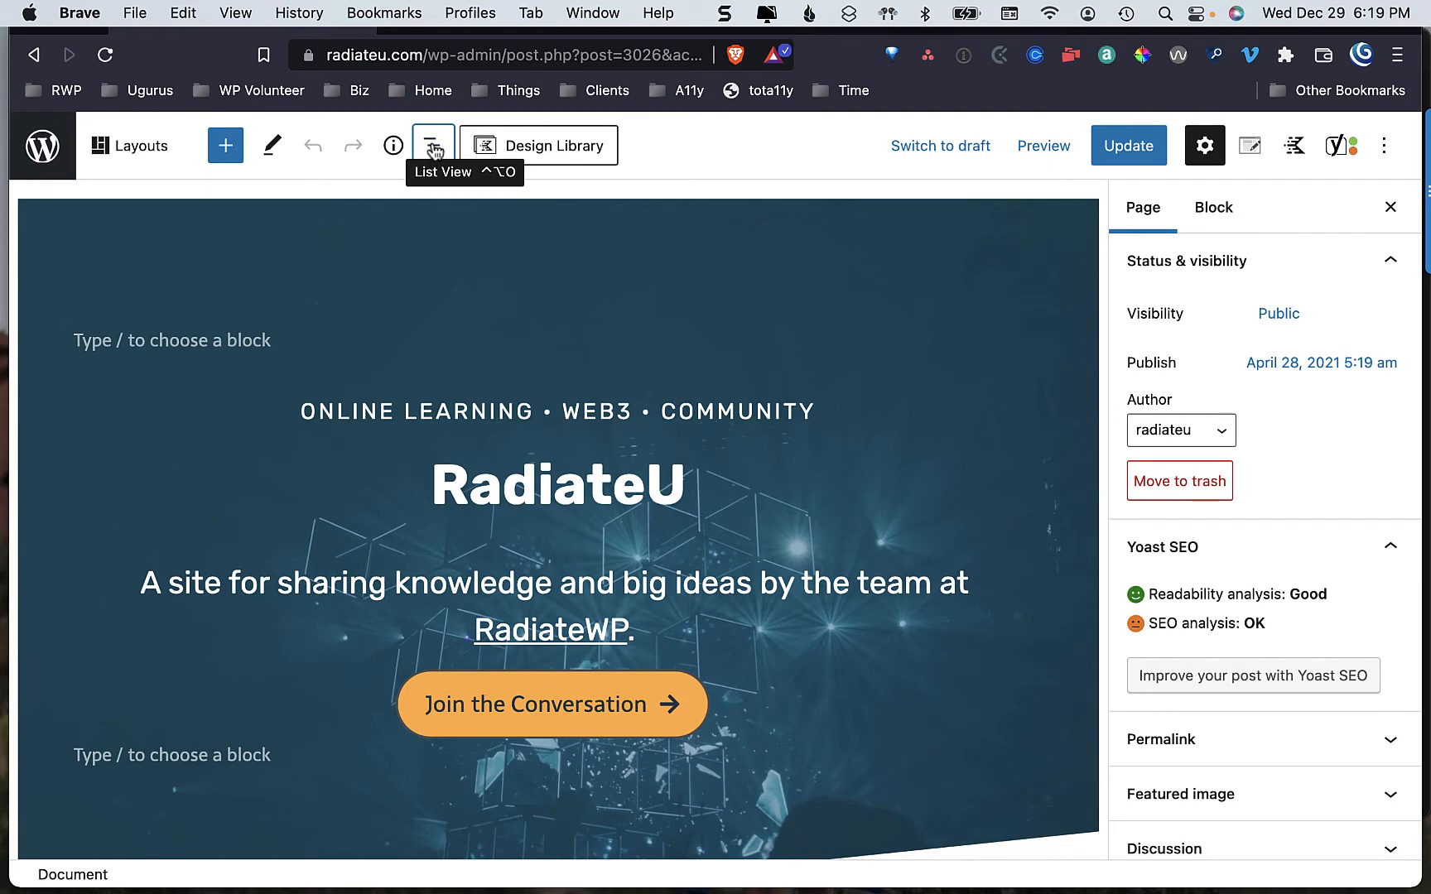
click(432, 146)
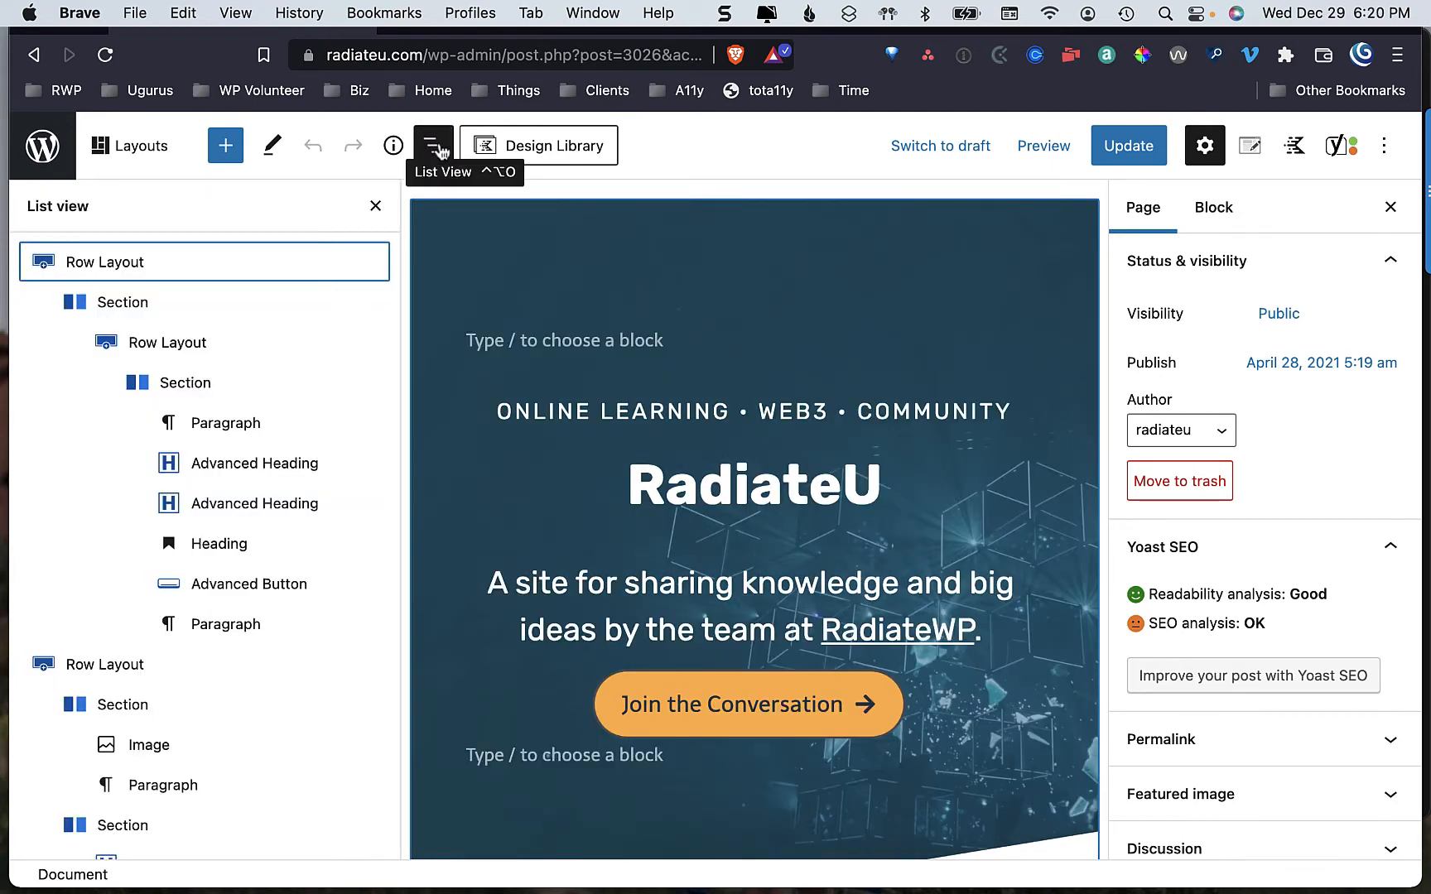
mouse_move(923, 250)
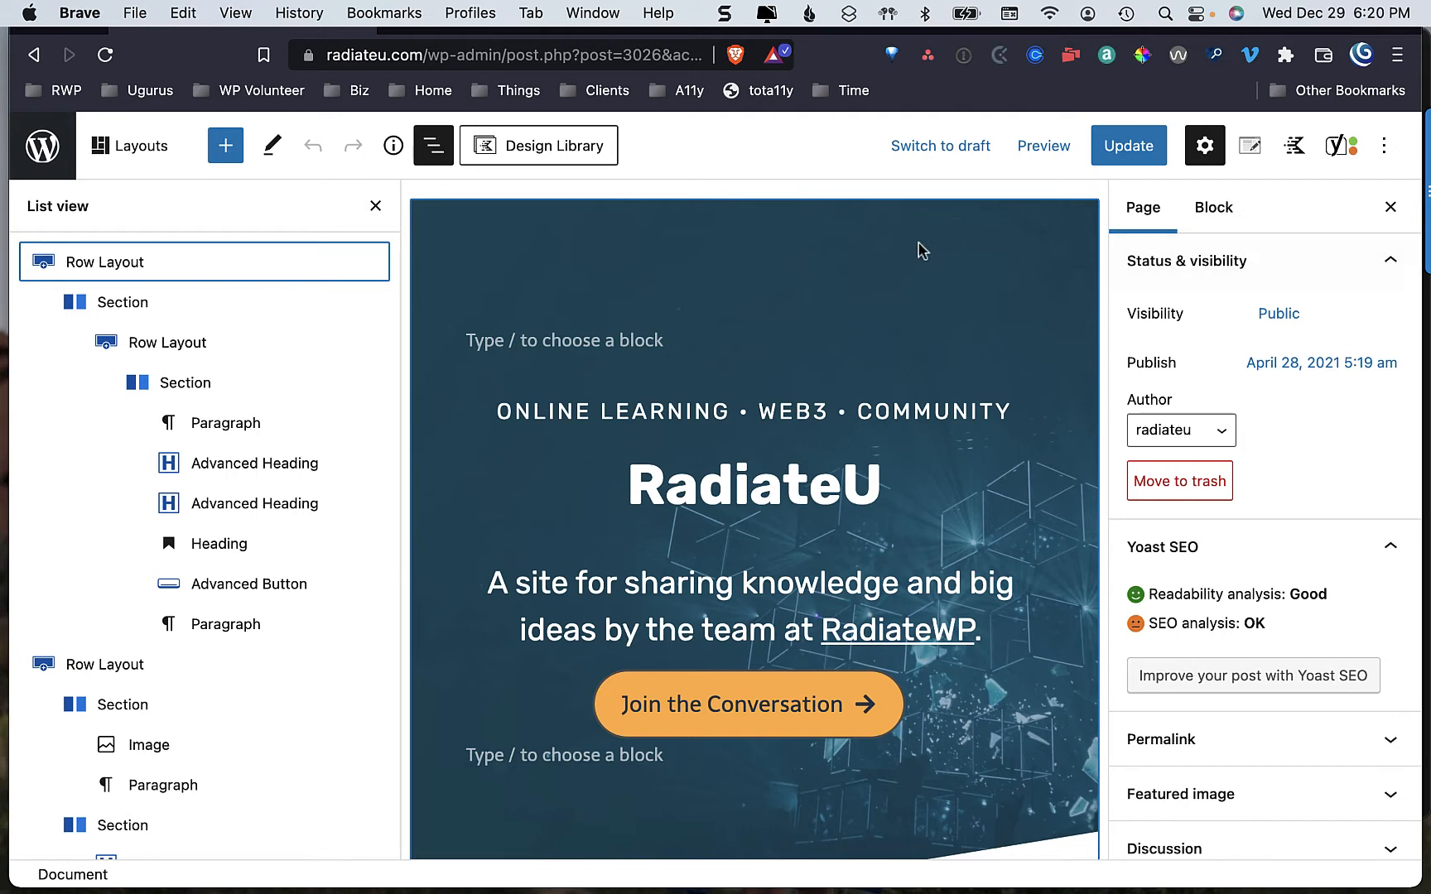
mouse_move(146, 260)
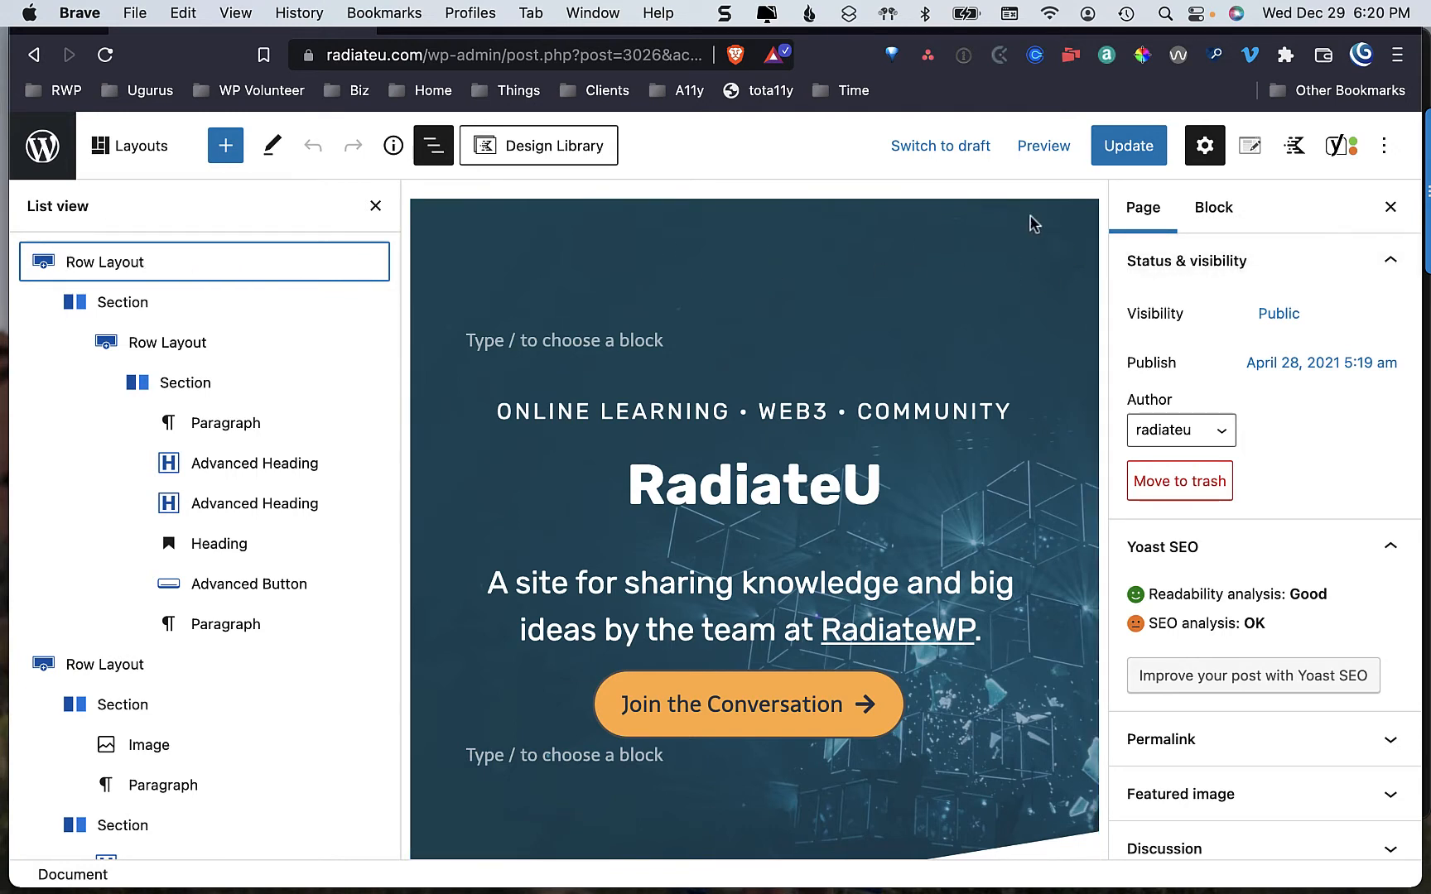
mouse_move(1391, 207)
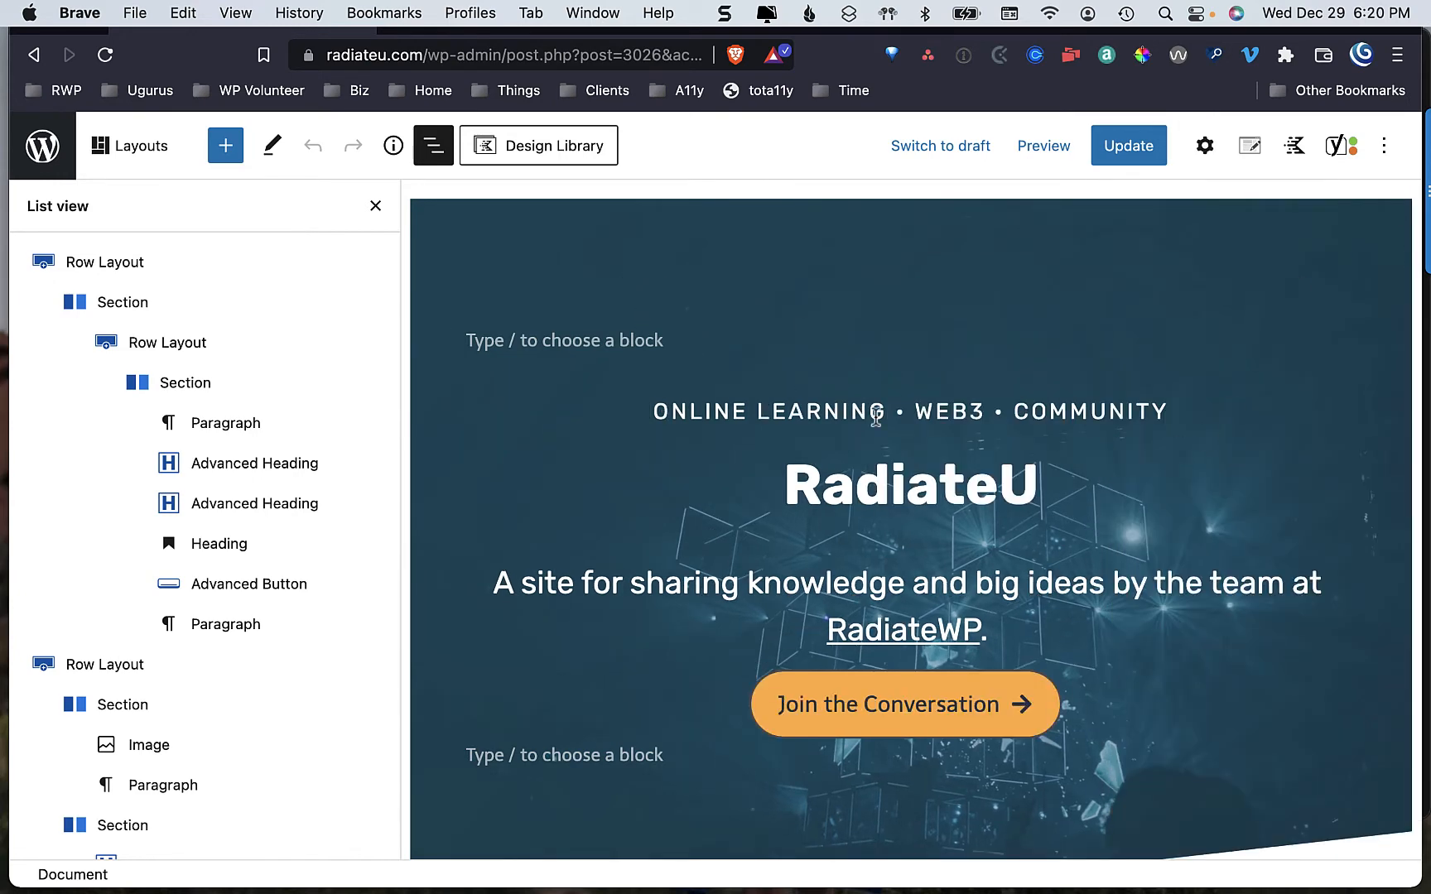
Select the top Row Layout wrapping the RadiateU hero from the block outline.
click(220, 422)
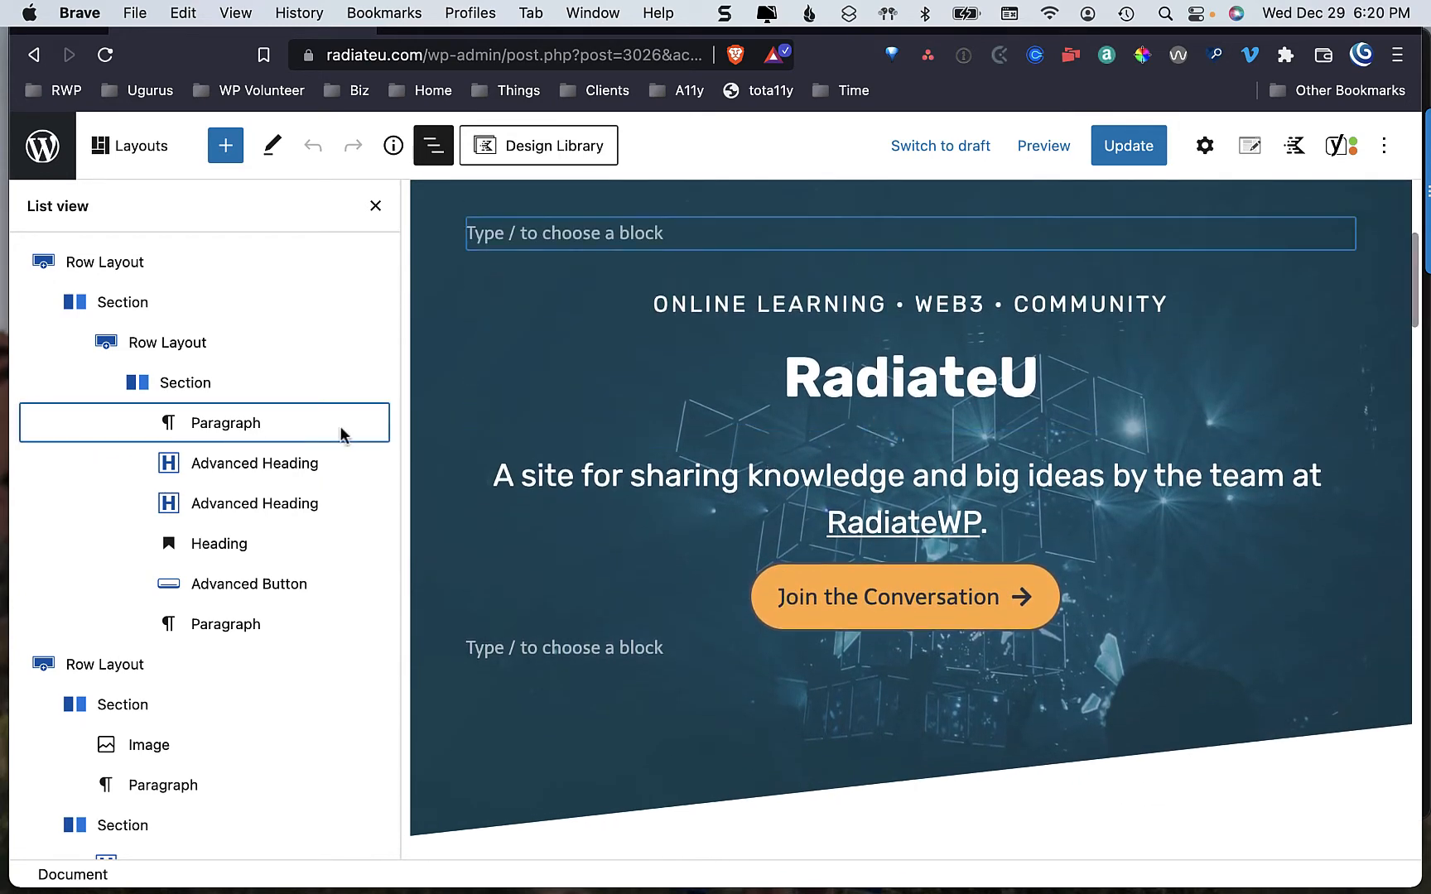
click(106, 262)
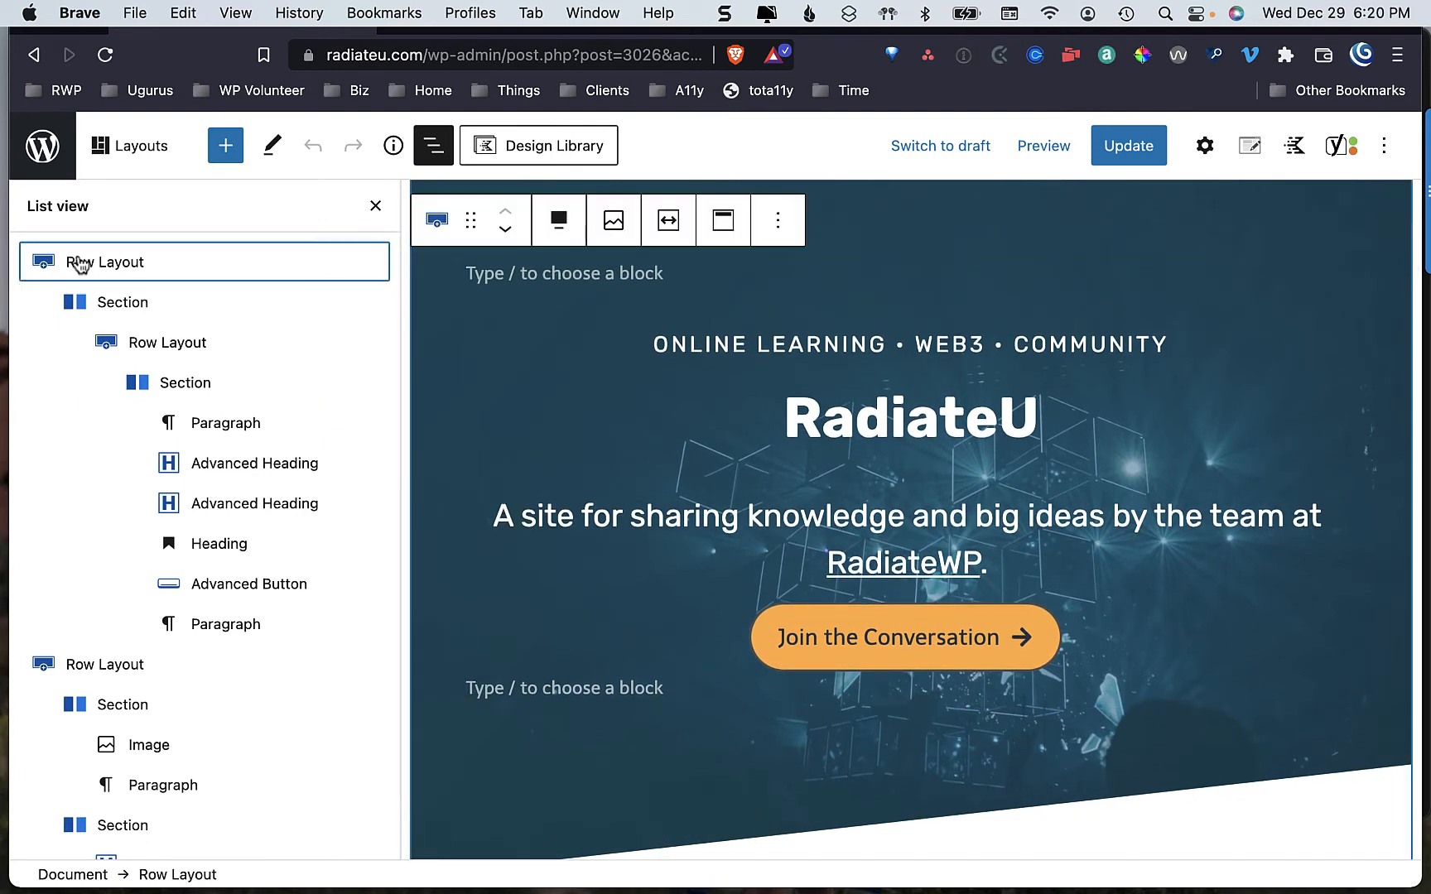
scroll(down, 3)
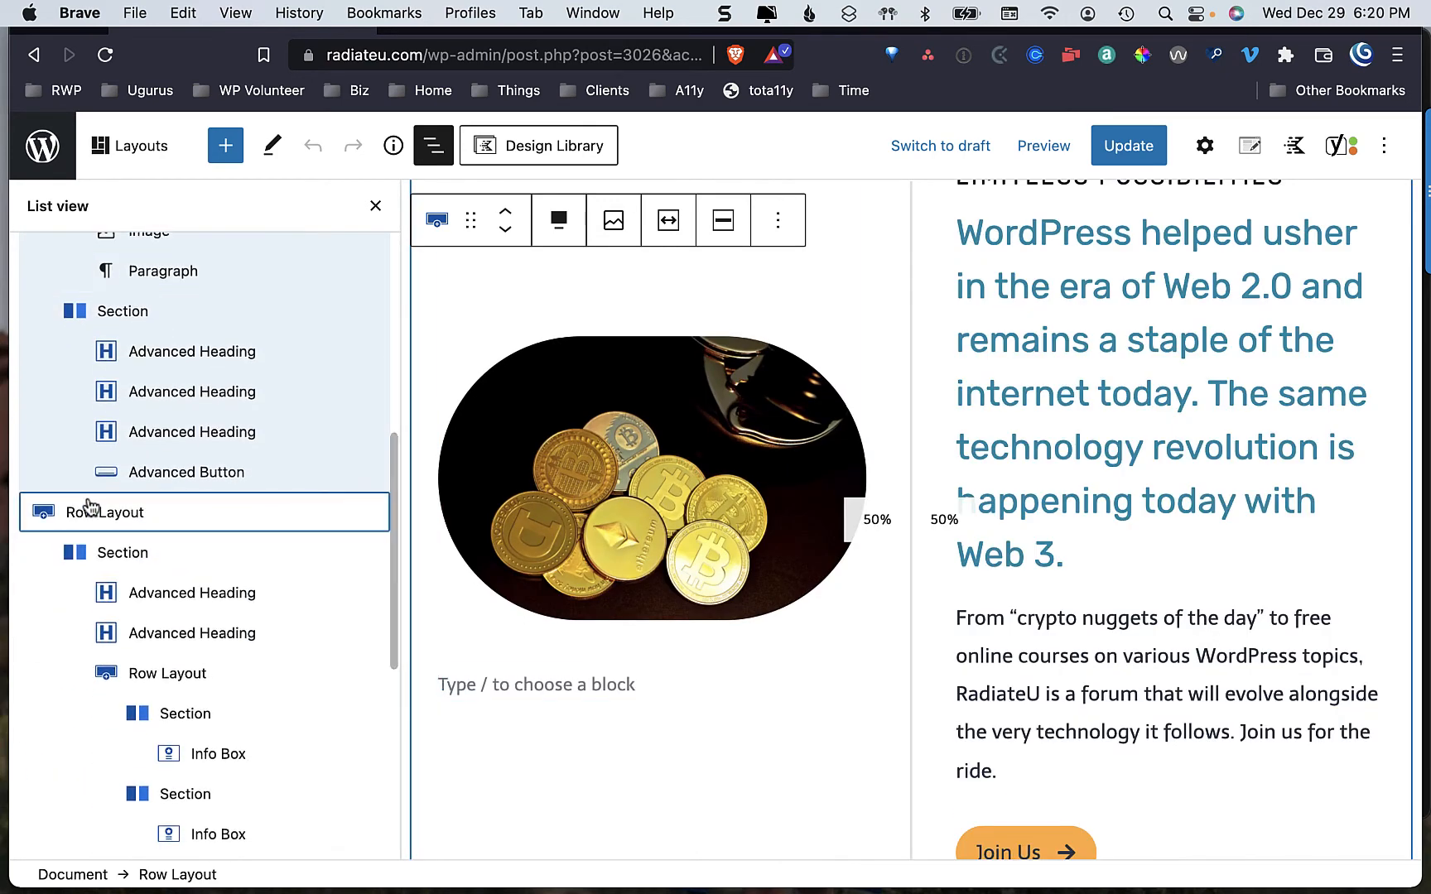
Select the crypto coins Row Layout and scroll down to the Managing Technology Today section.
click(109, 512)
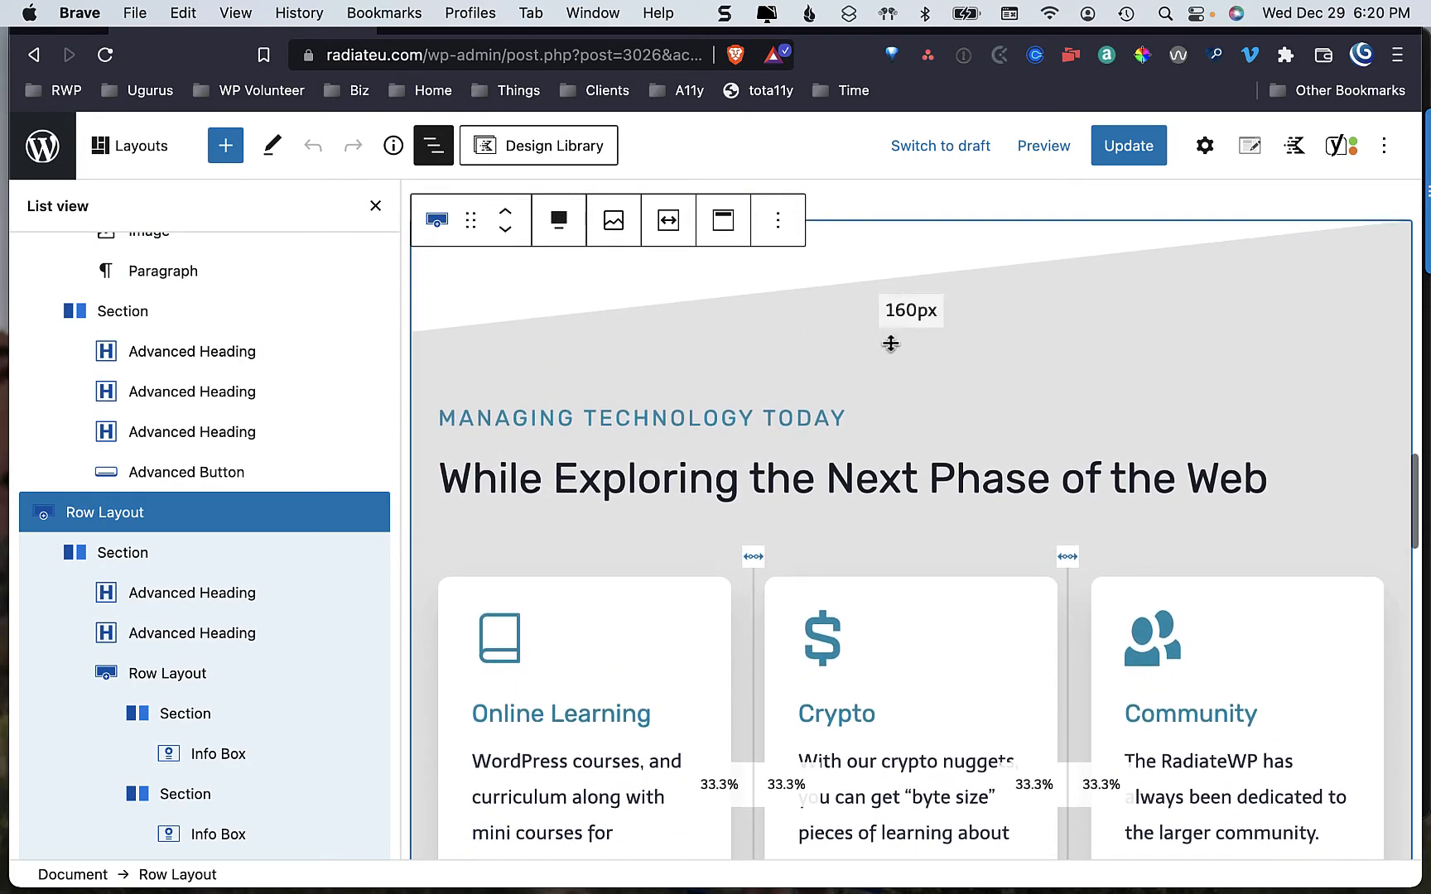
mouse_move(686, 312)
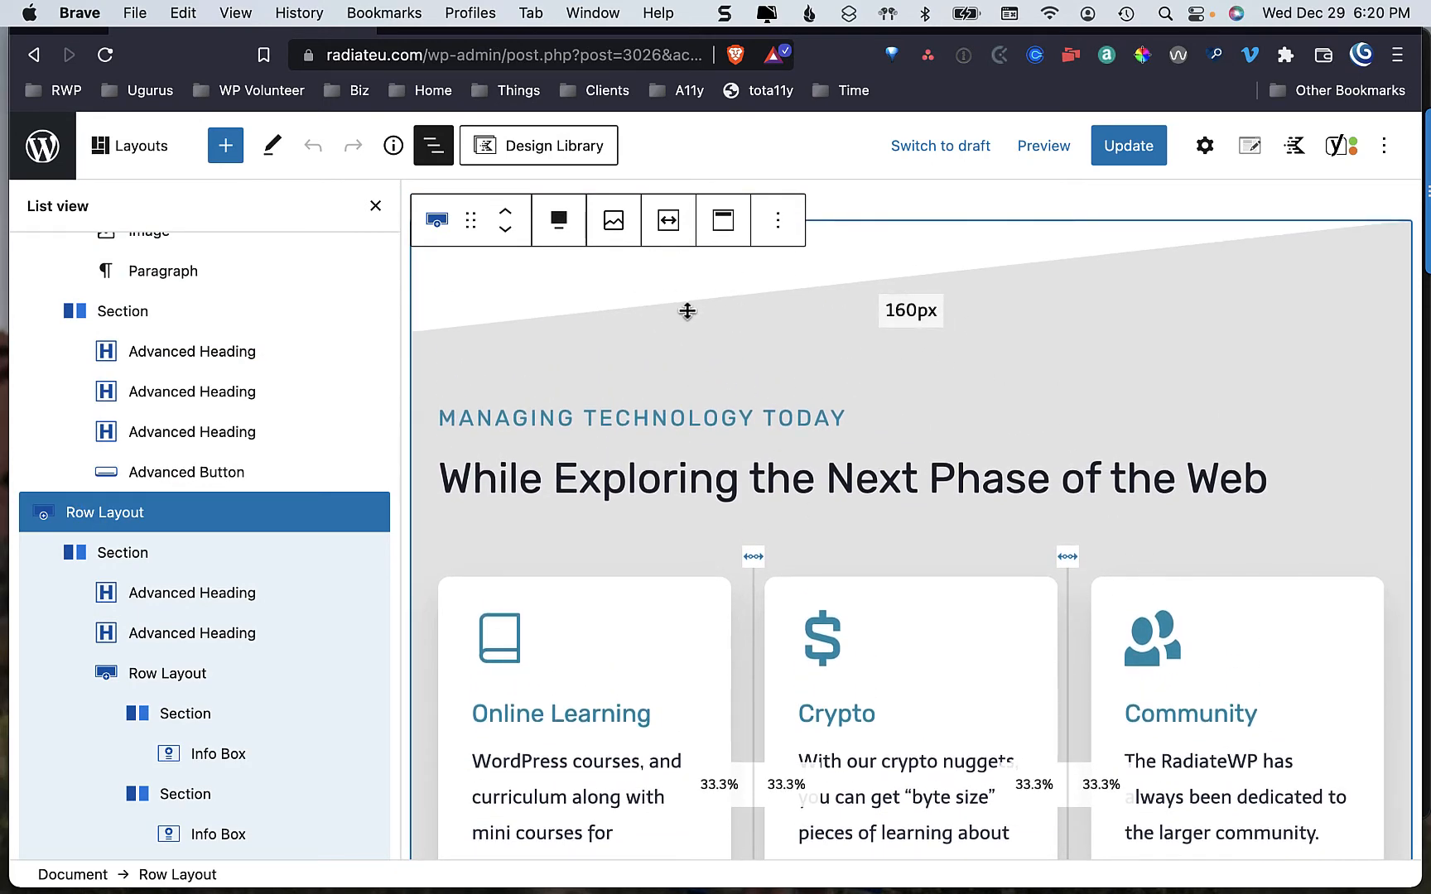
scroll(down, 3)
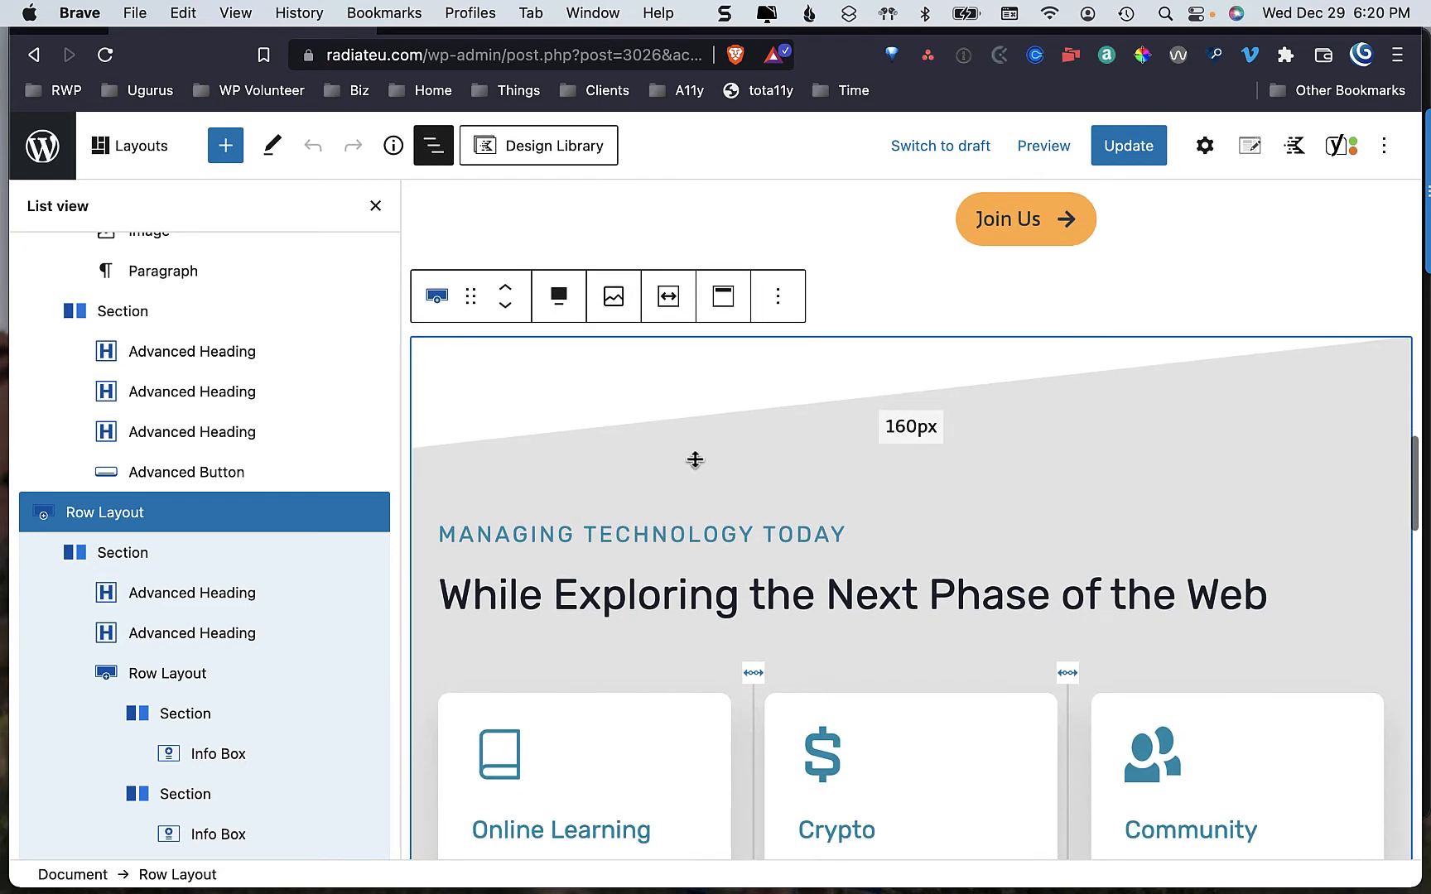
mouse_move(586, 399)
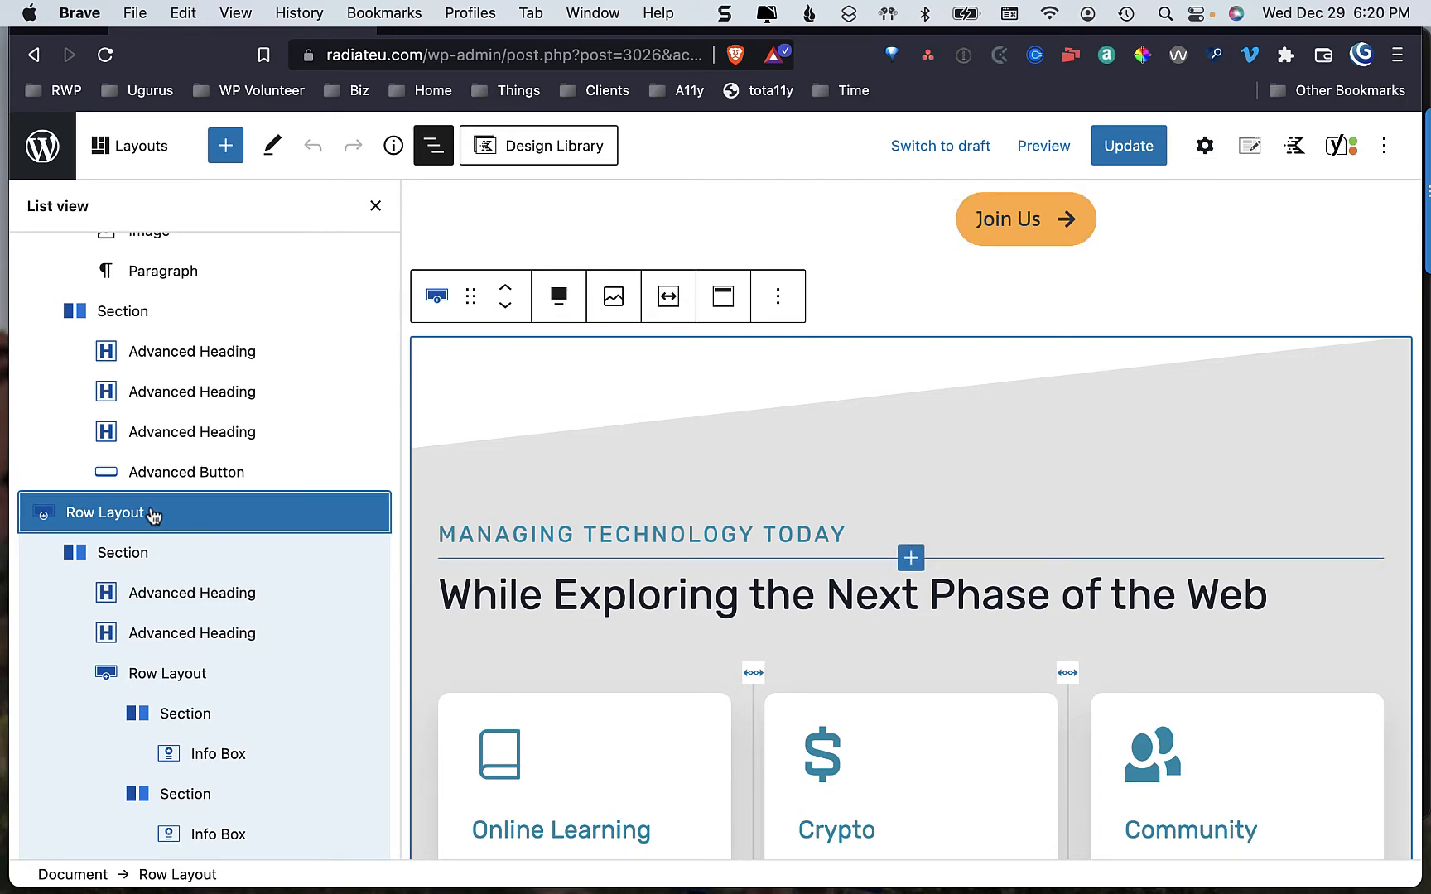
scroll(down, 3)
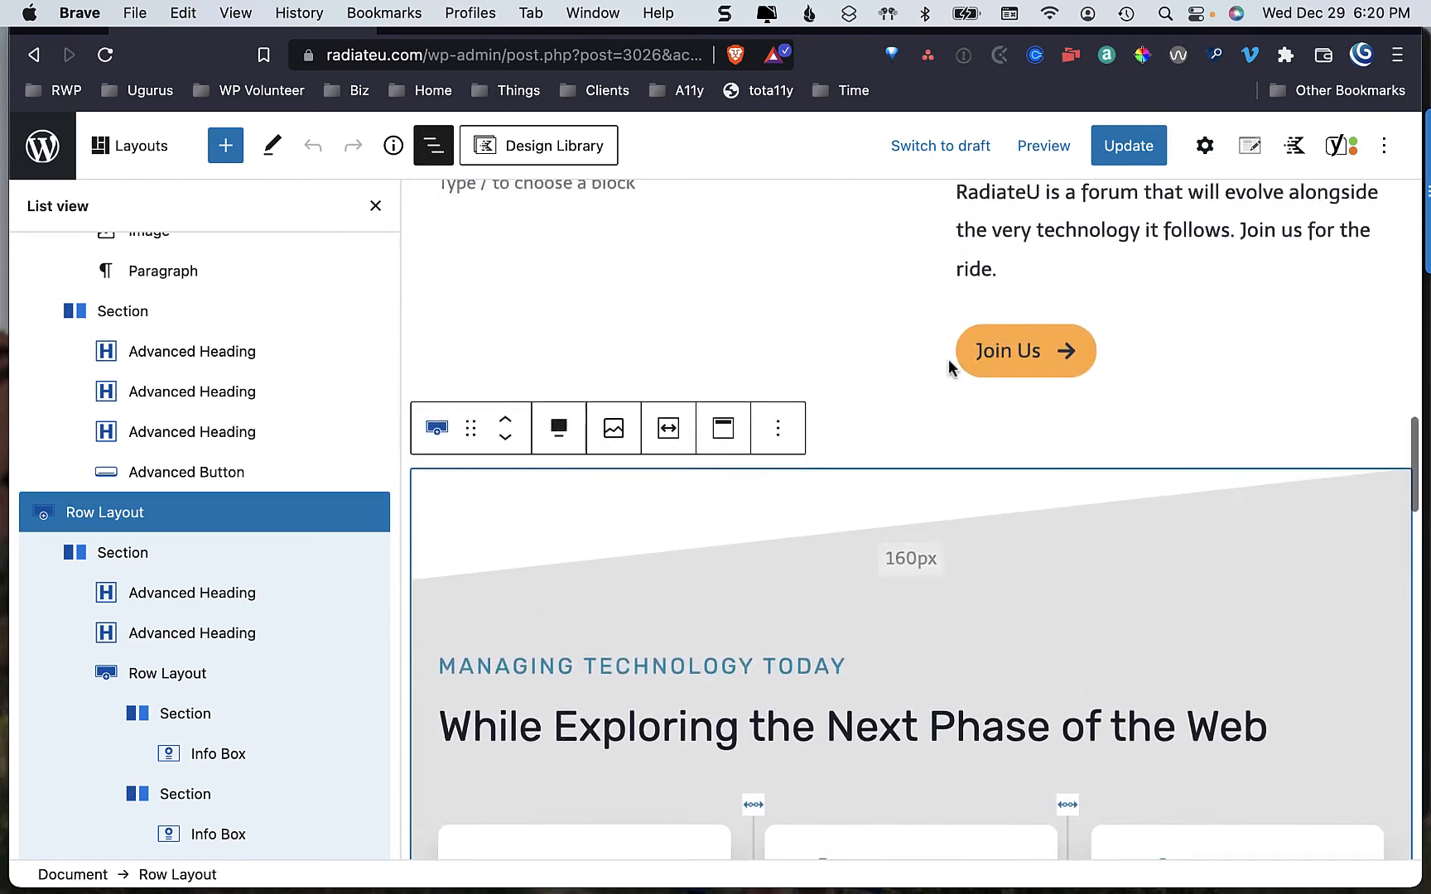
Show the Row Layout's Padding/Margin values of 160px top and bottom in block settings.
click(1204, 146)
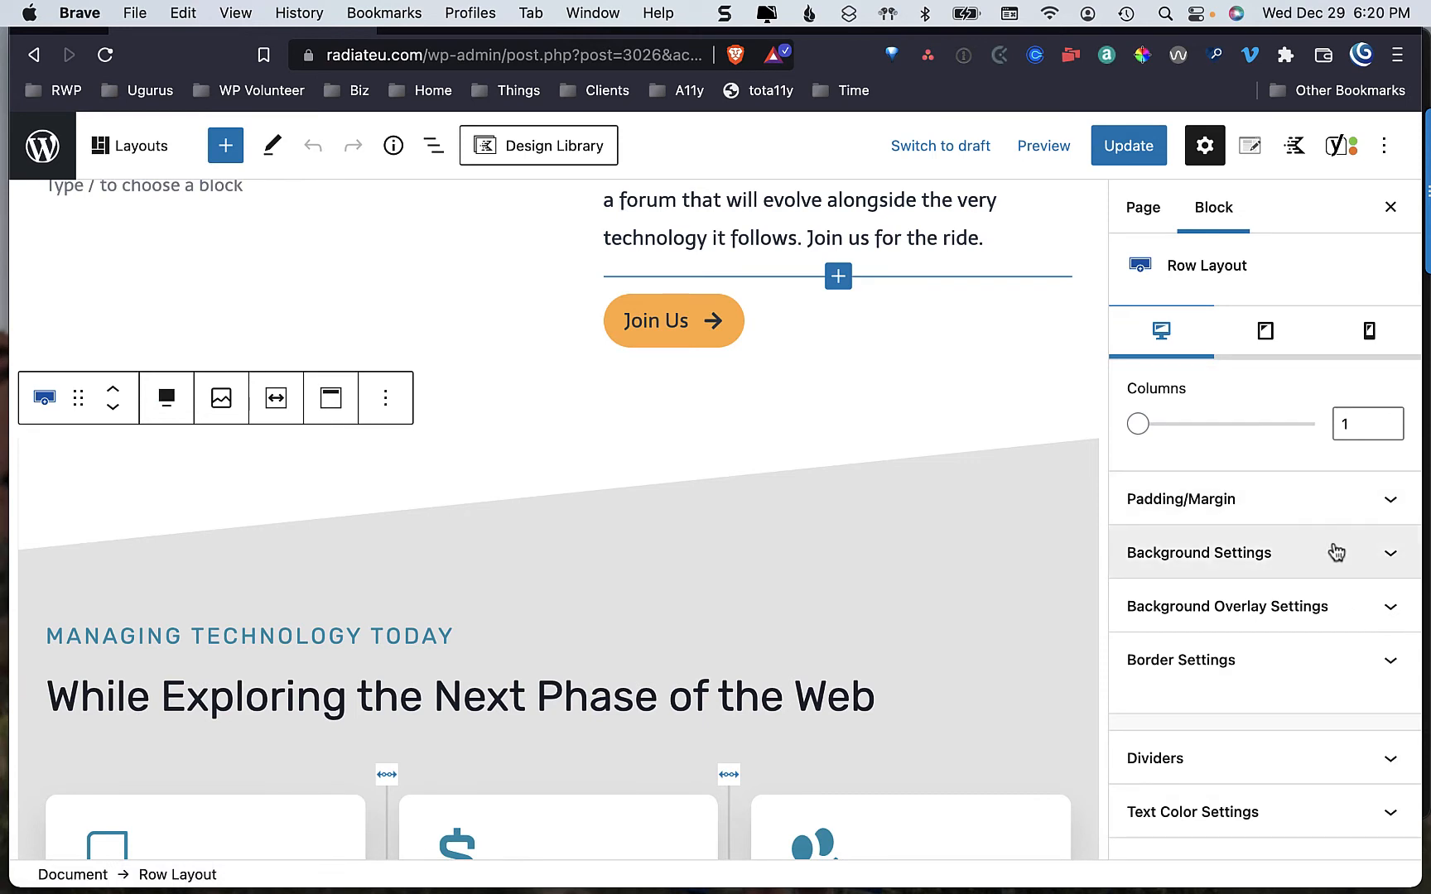
mouse_move(1348, 515)
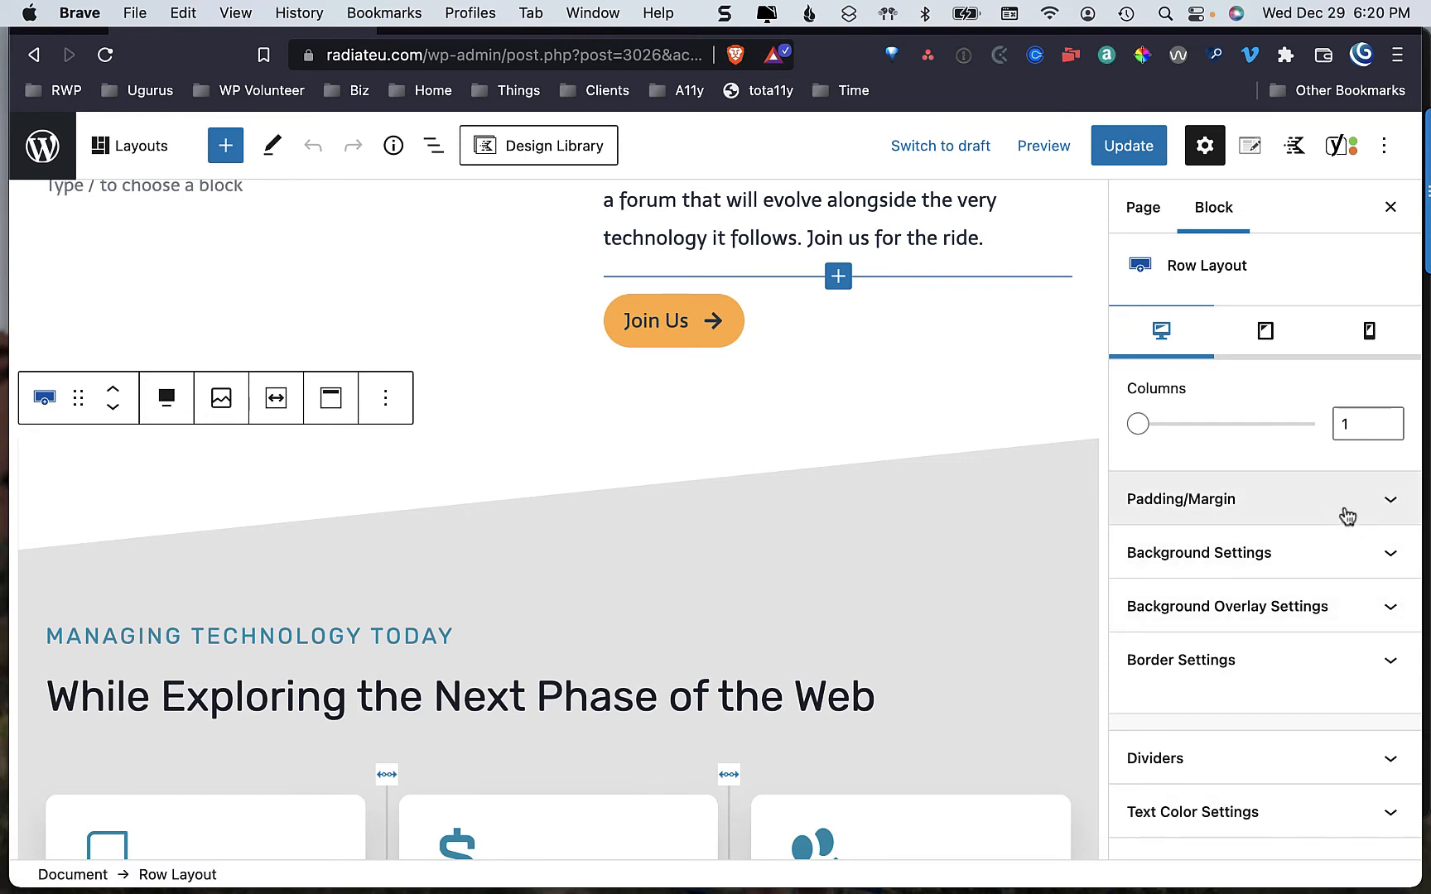
click(1181, 499)
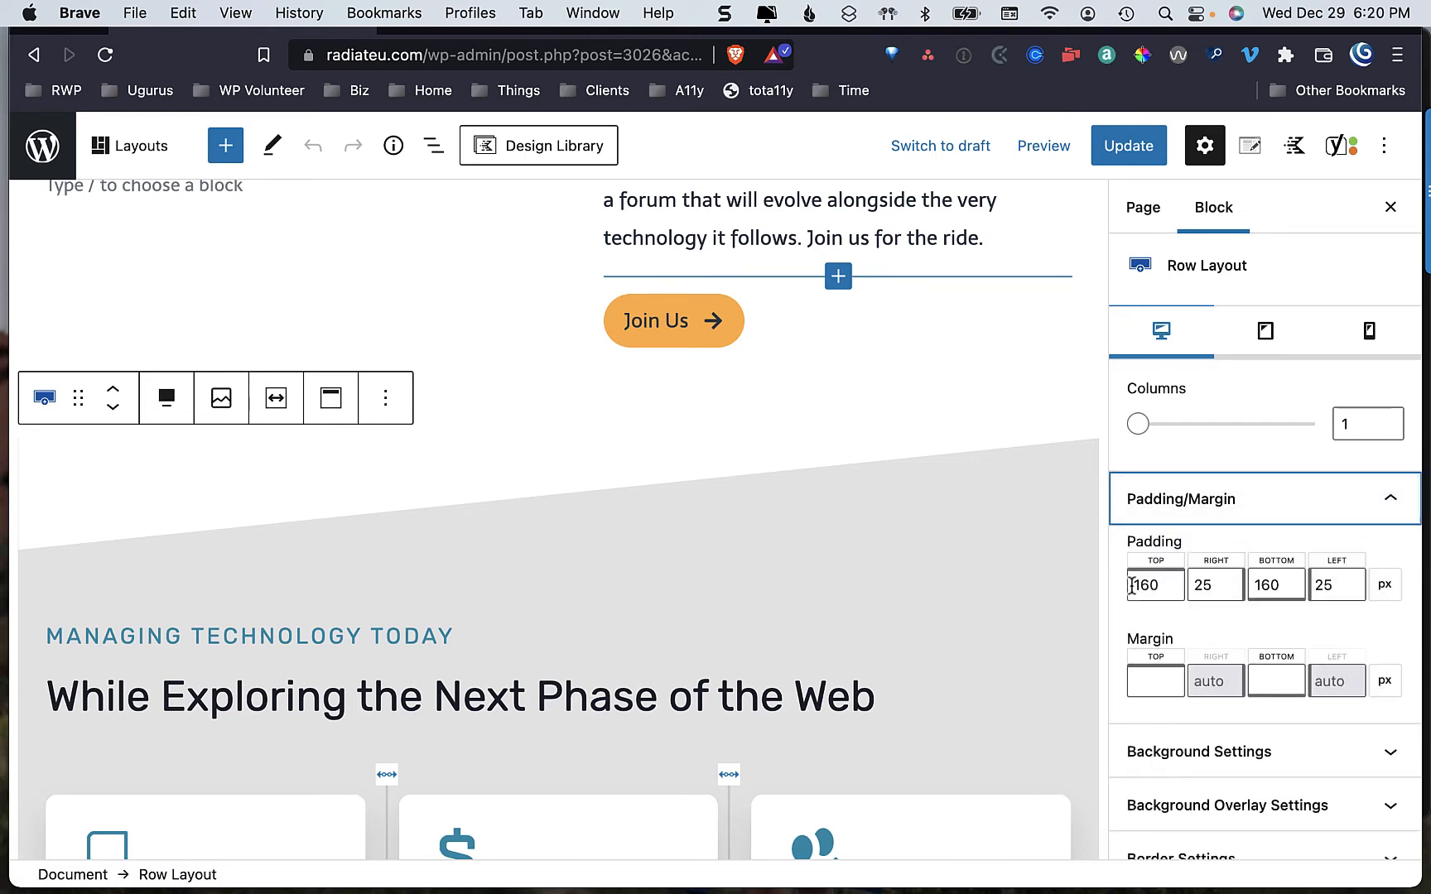
click(1275, 681)
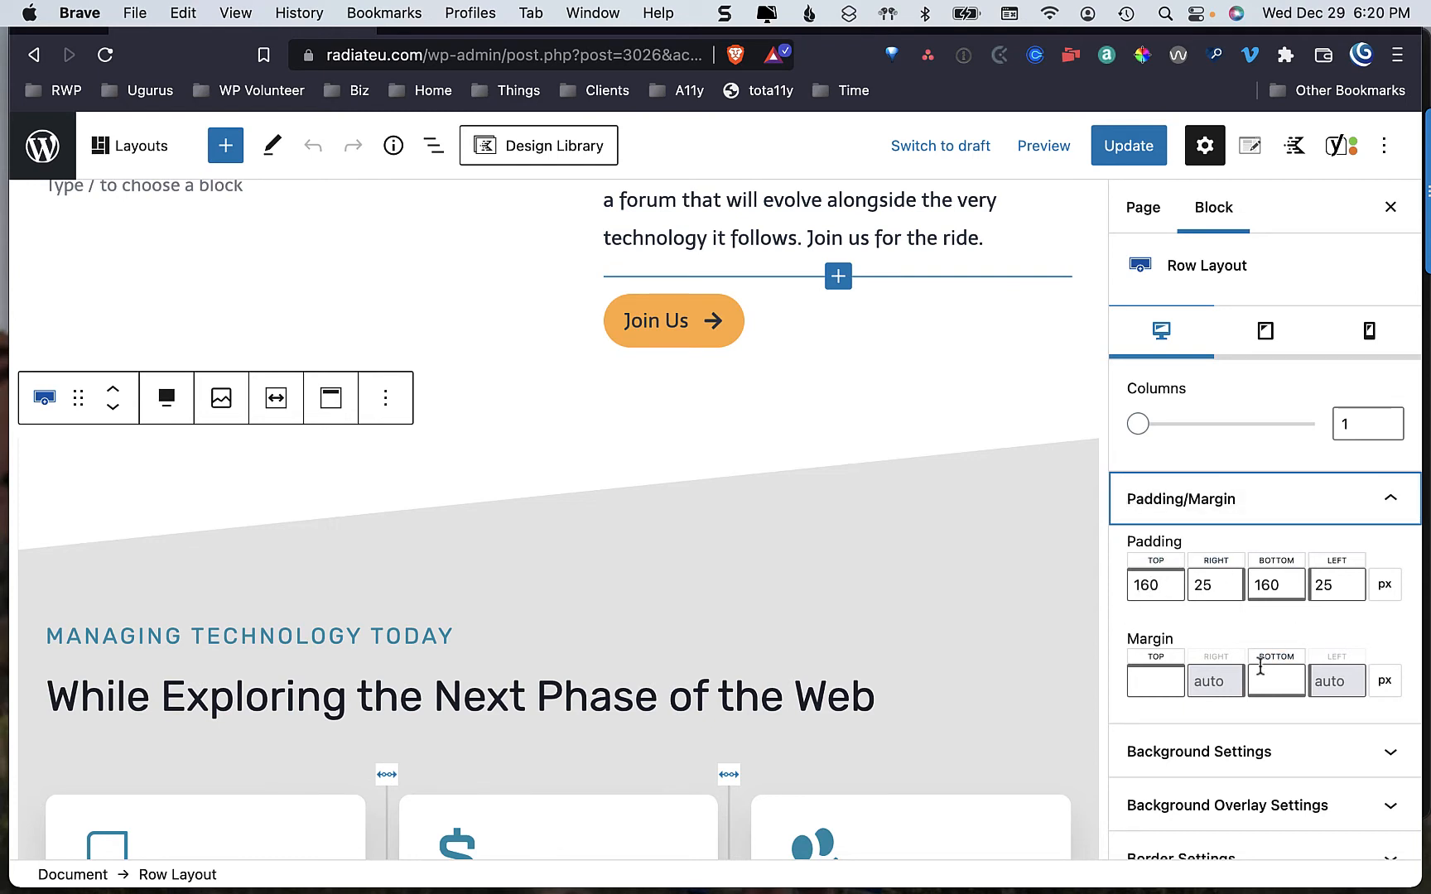
mouse_move(1308, 509)
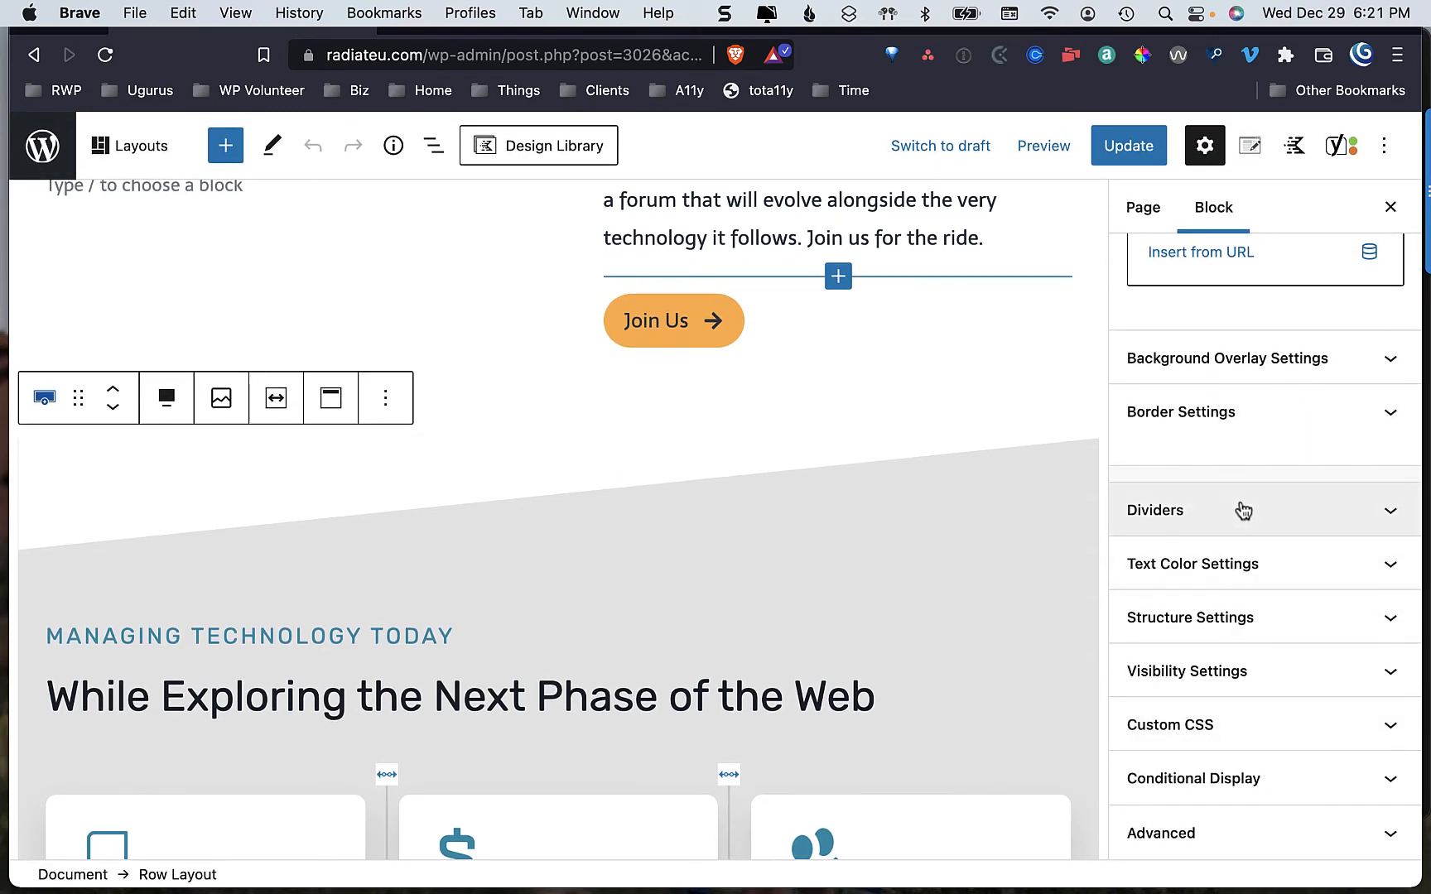
mouse_move(1349, 717)
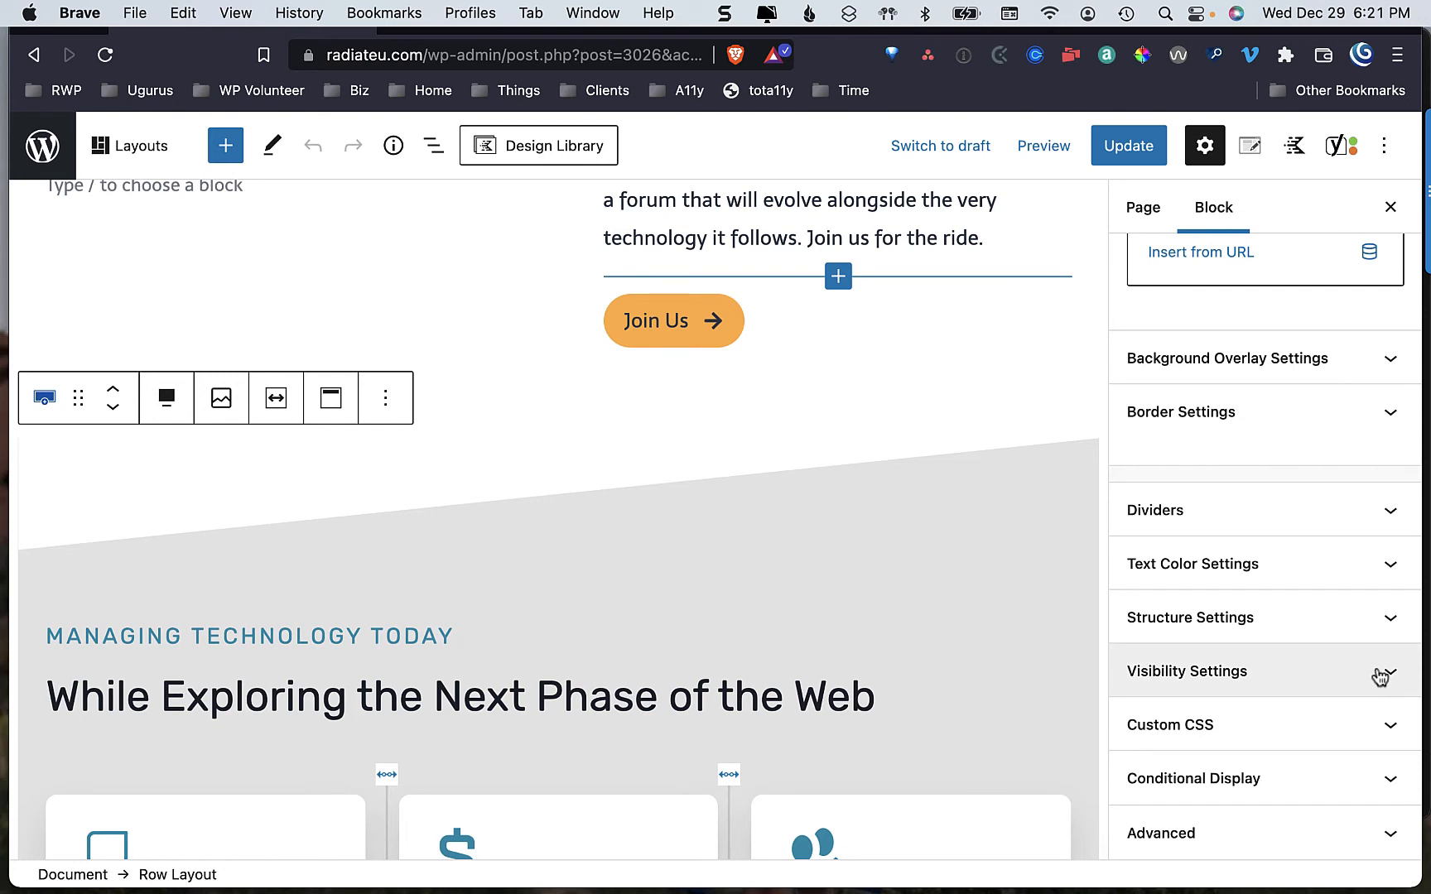
Peek at the row's Visibility Settings, collapse them and scroll to the background settings.
click(1186, 672)
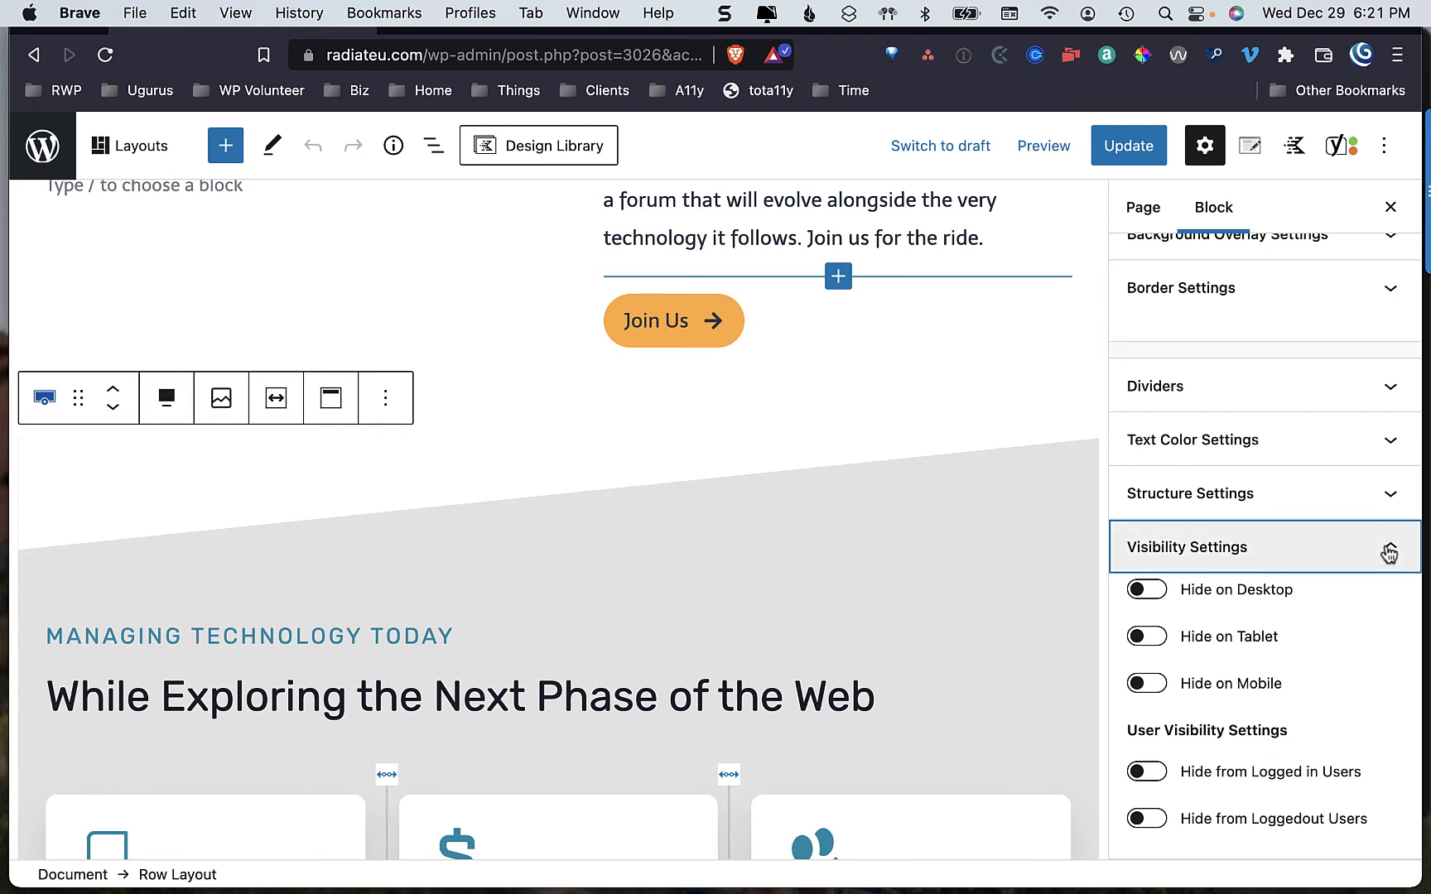
click(1186, 547)
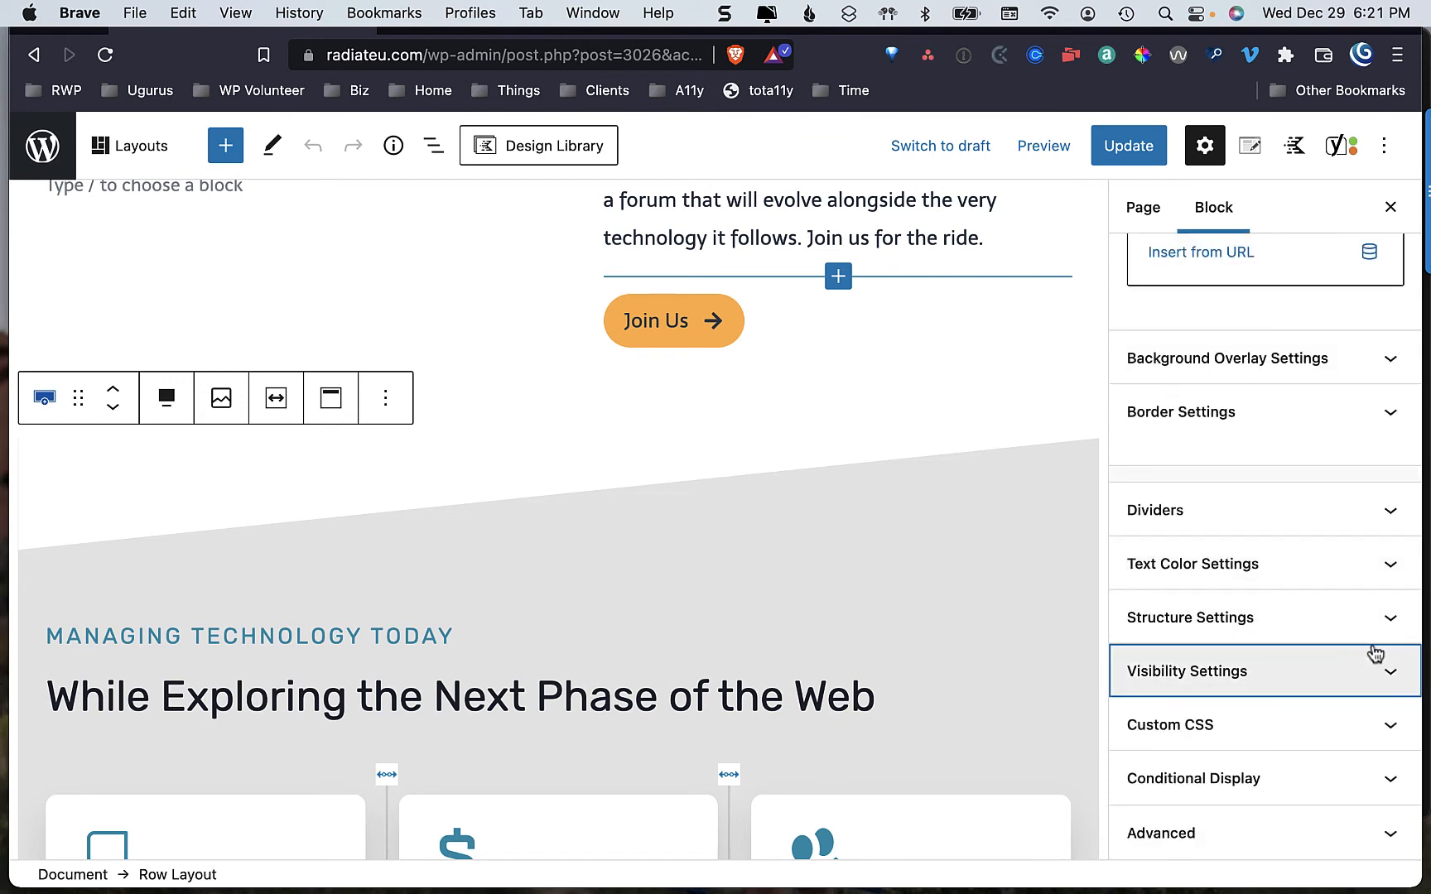
scroll(down, 3)
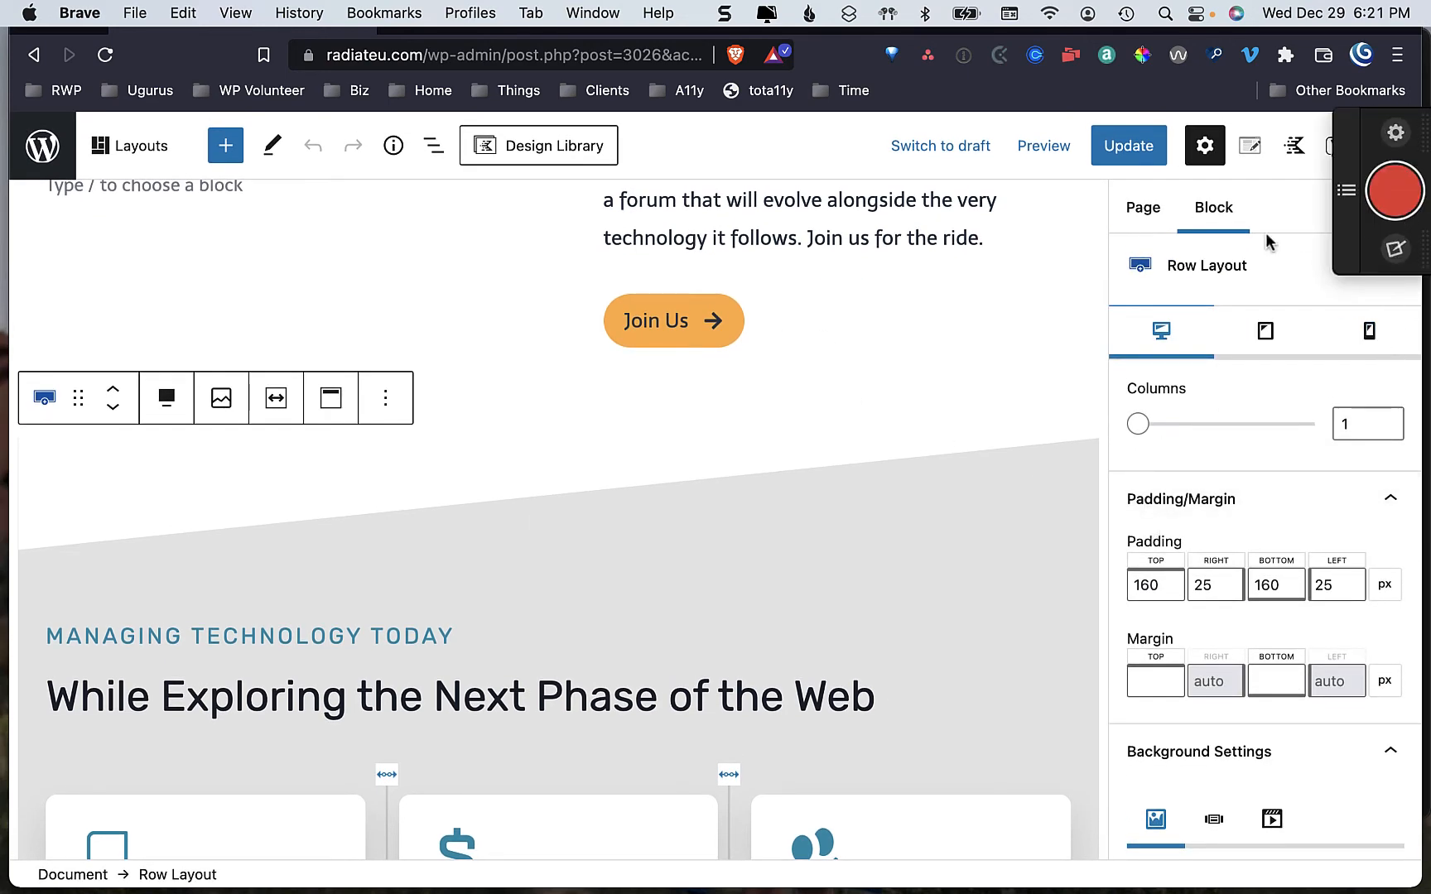
Reopen the block outline and select the hero's top Row Layout with its nested blocks listed.
scroll(down, 3)
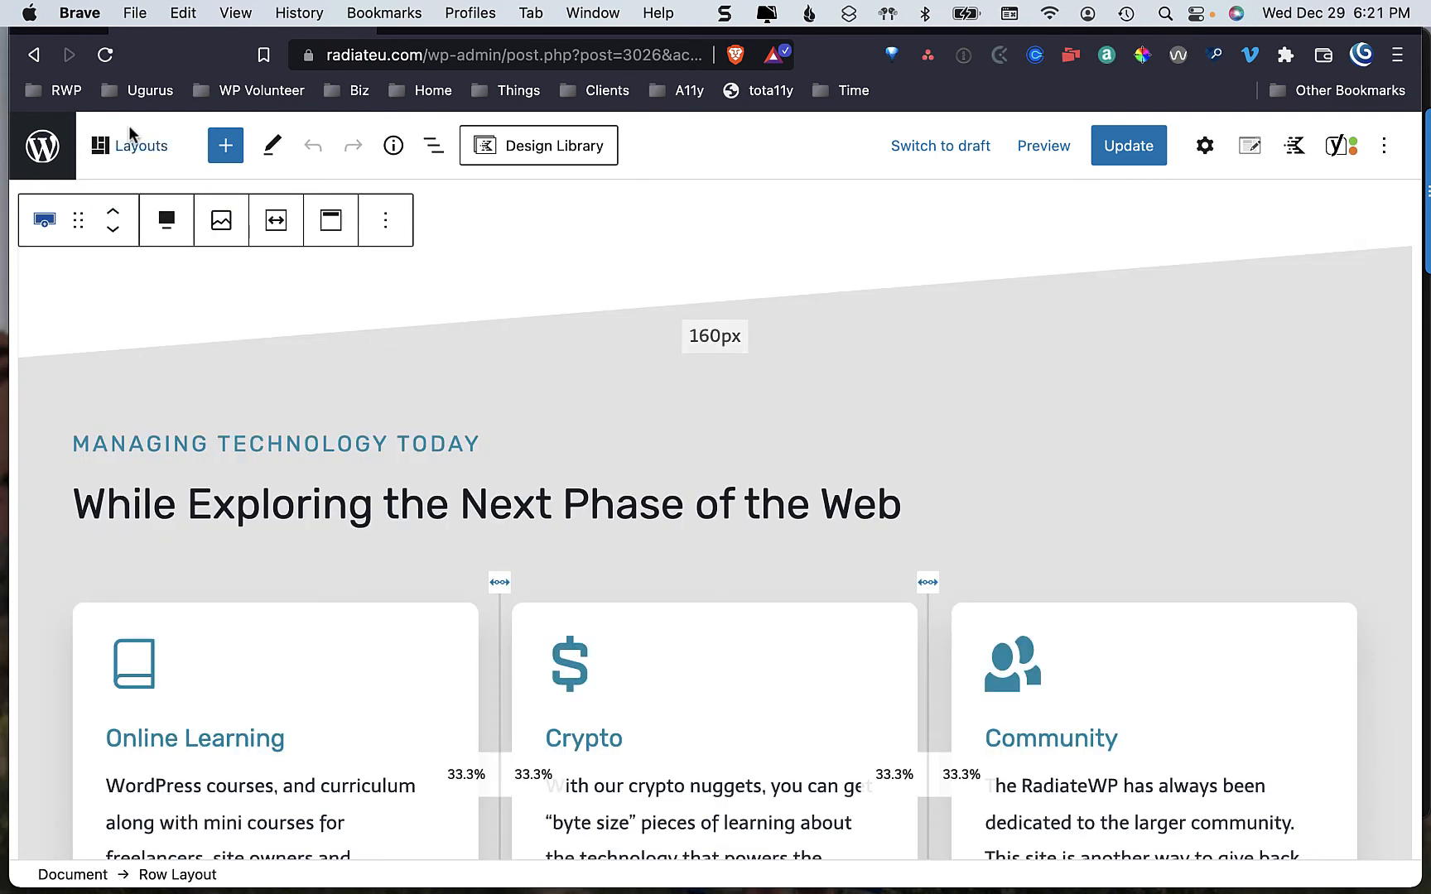
click(432, 145)
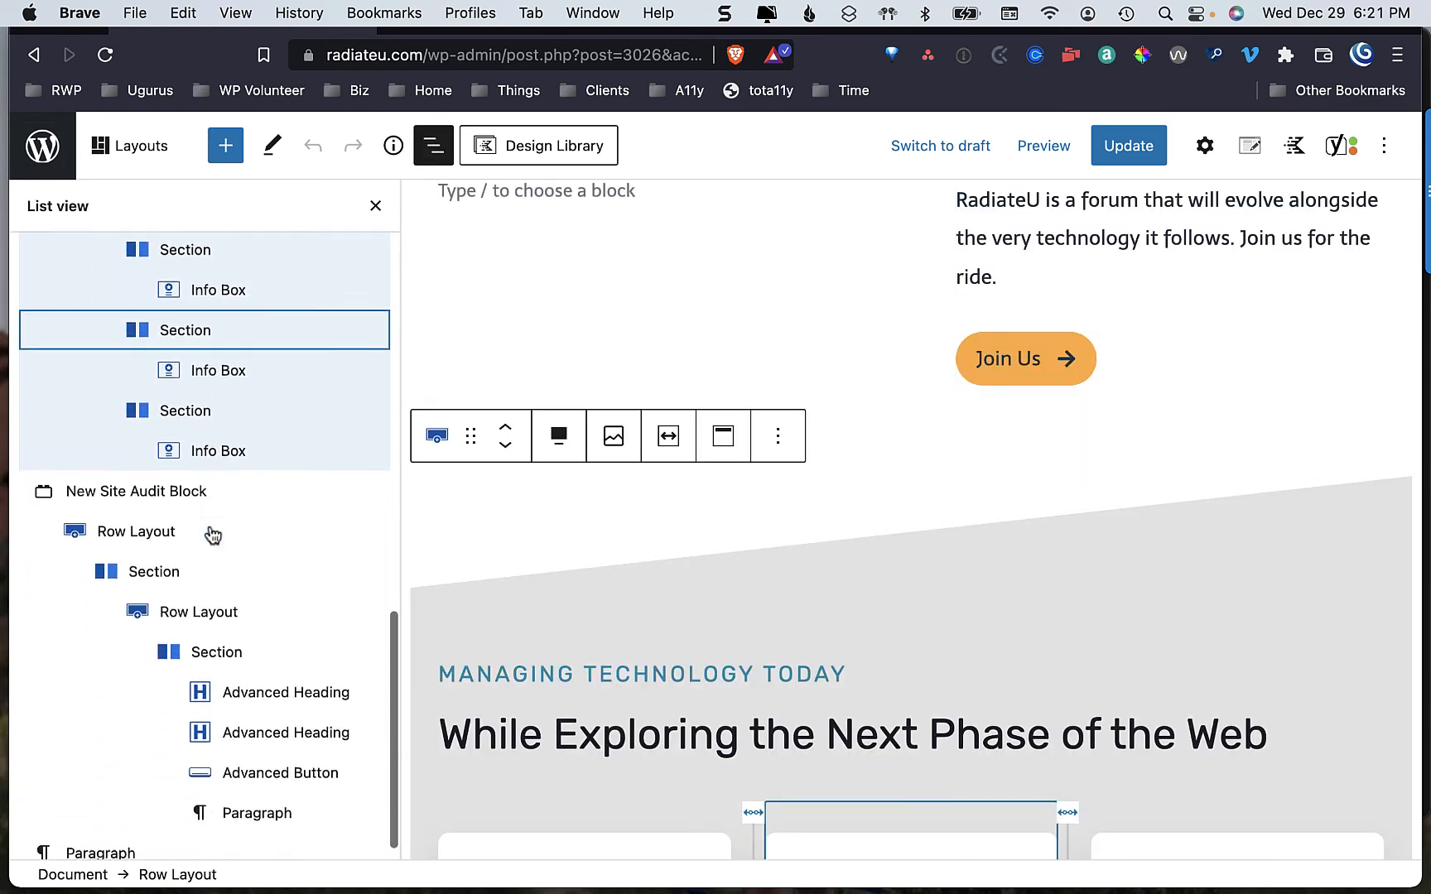
click(136, 532)
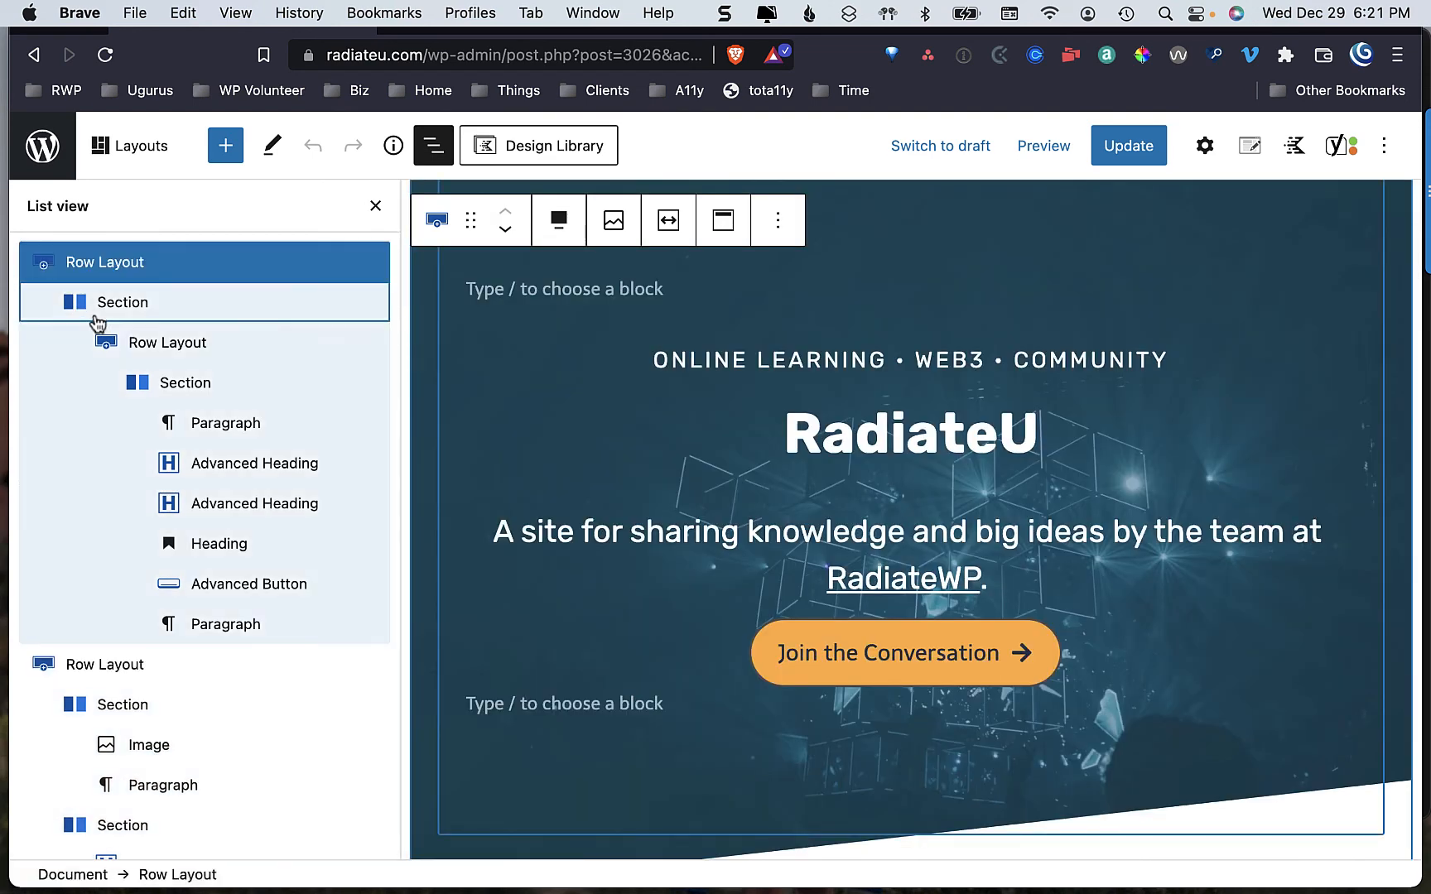
click(254, 462)
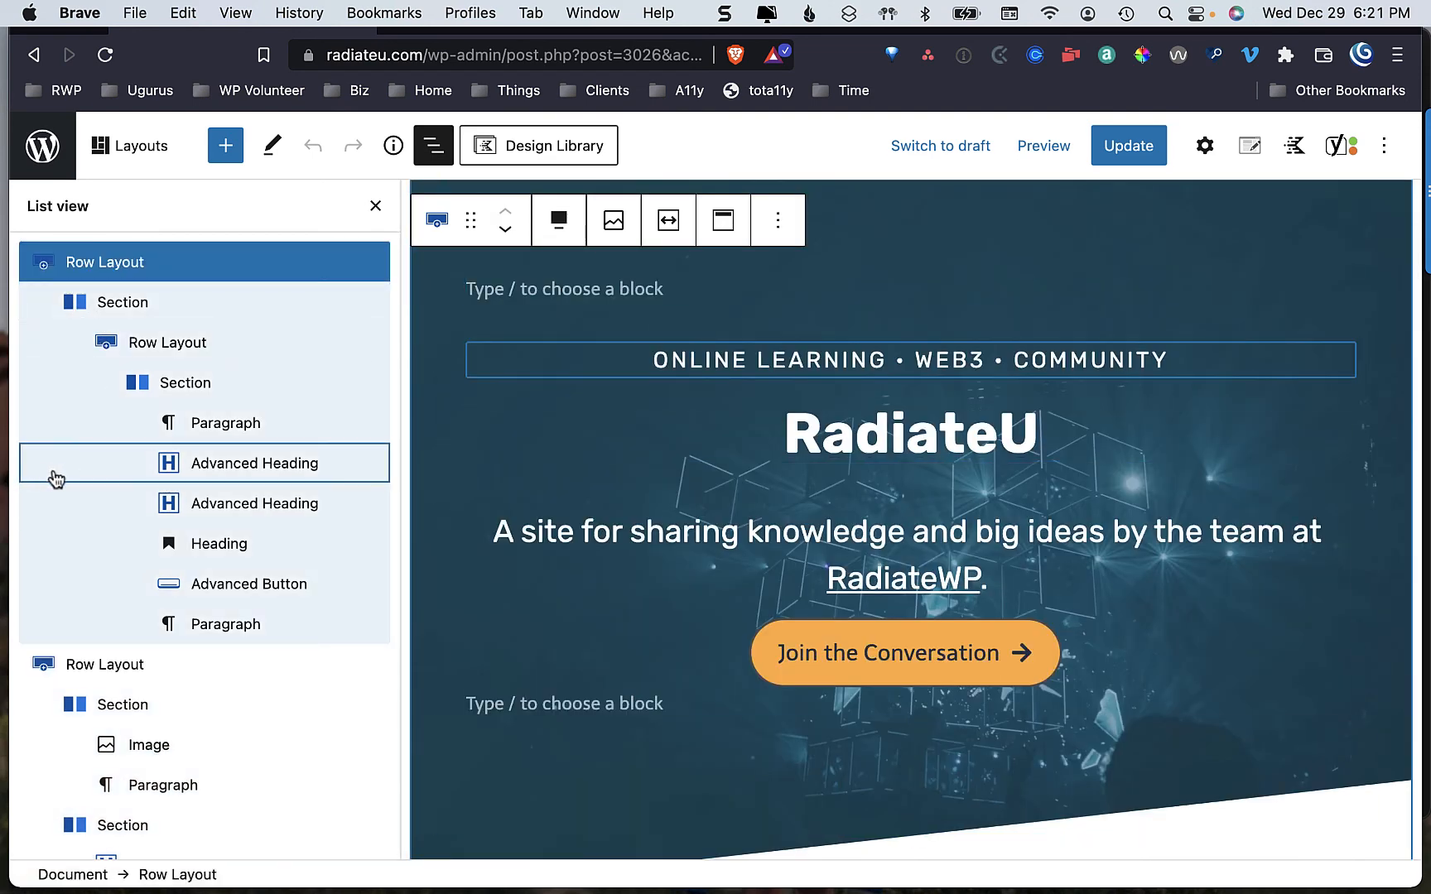